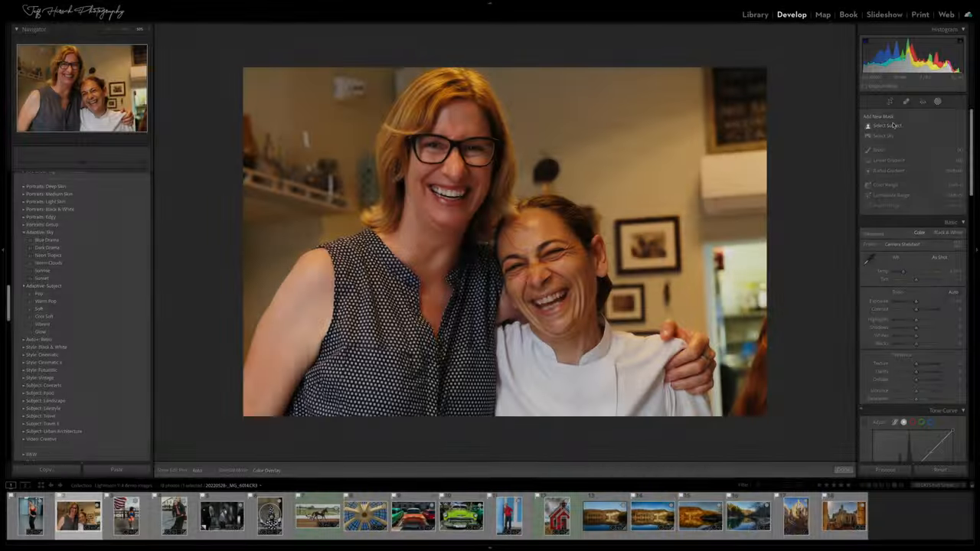
Create a Select Subject mask covering the woman standing by the flag railing.
{"action": "left_click", "coordinate": [886, 126]}
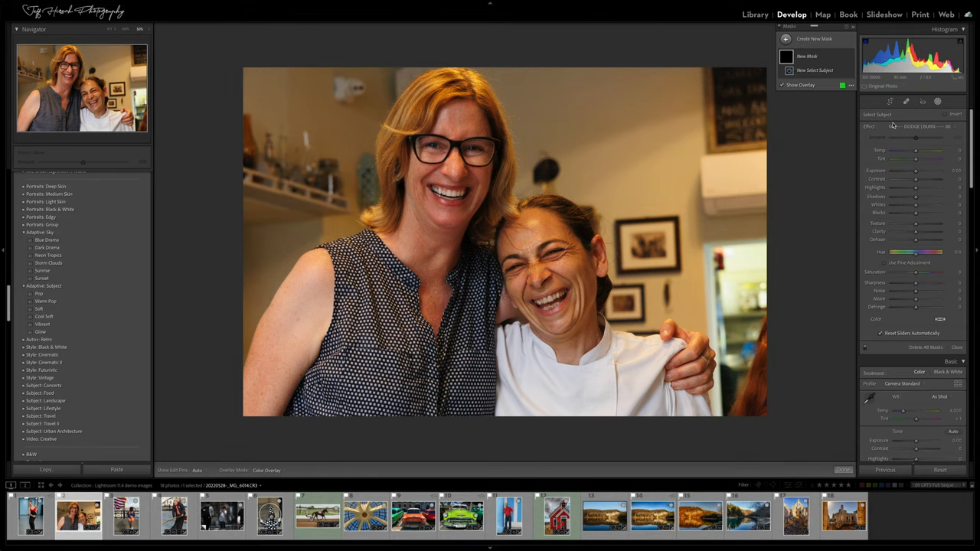
{"action": "left_click", "coordinate": [815, 69]}
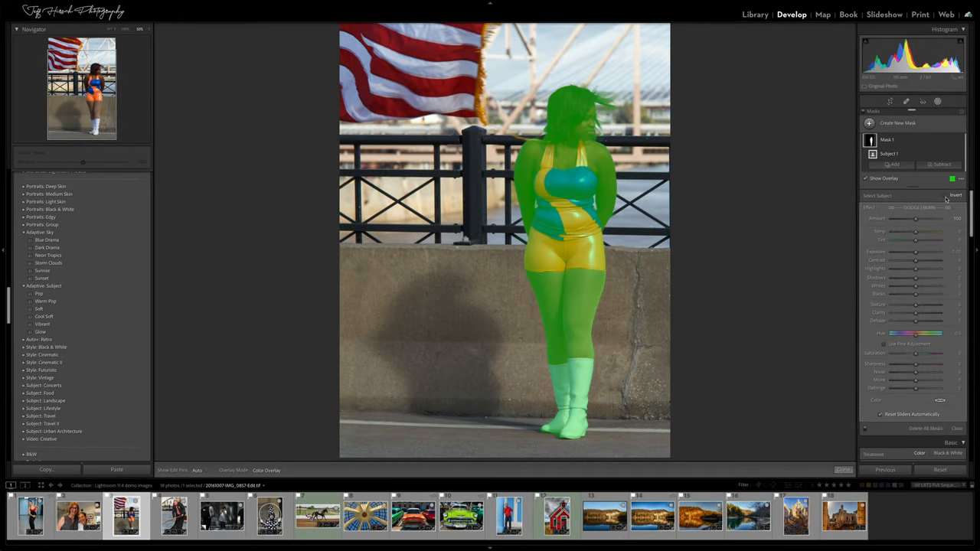
Invert the flag photo's subject mask to the background and back, then open the three-girls photo.
{"action": "left_click", "coordinate": [956, 196]}
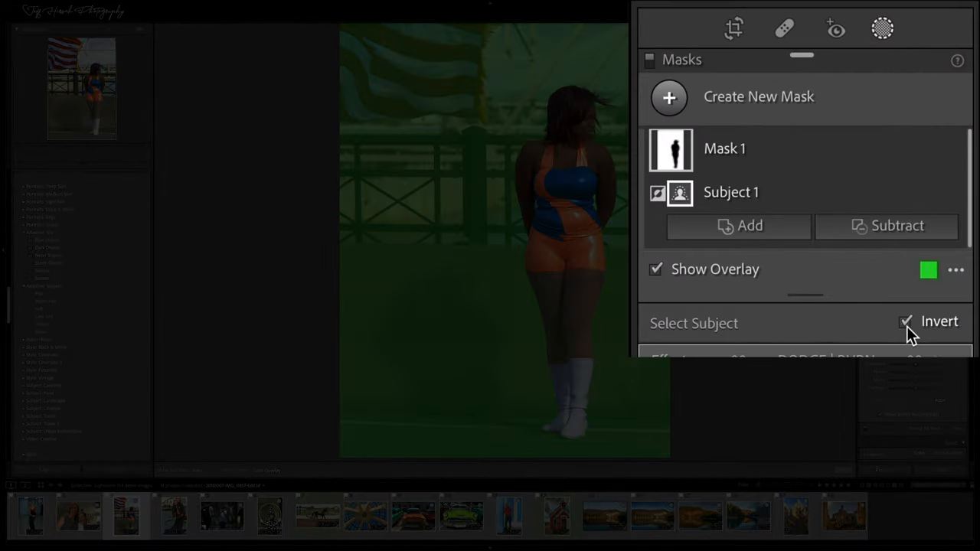
{"action": "left_click", "coordinate": [906, 322]}
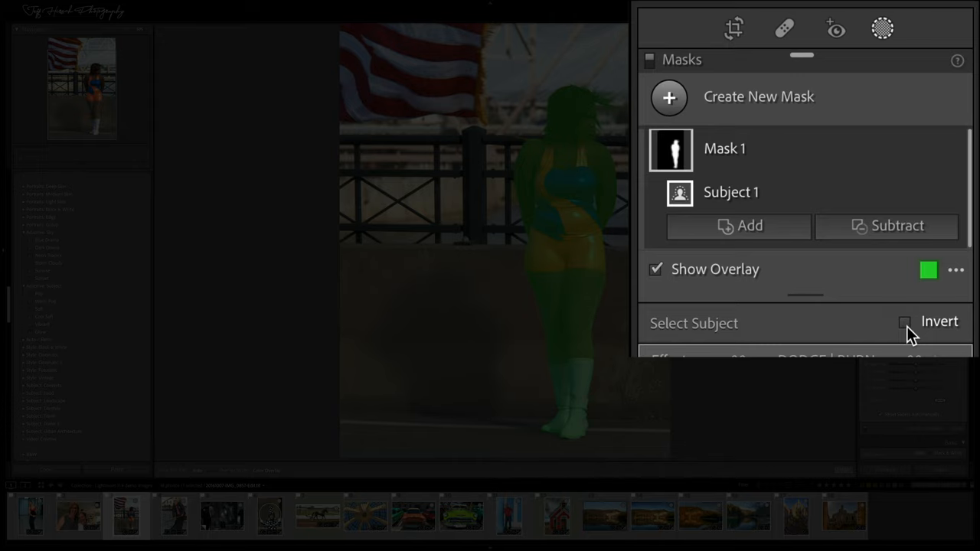
{"action": "left_click", "coordinate": [904, 322]}
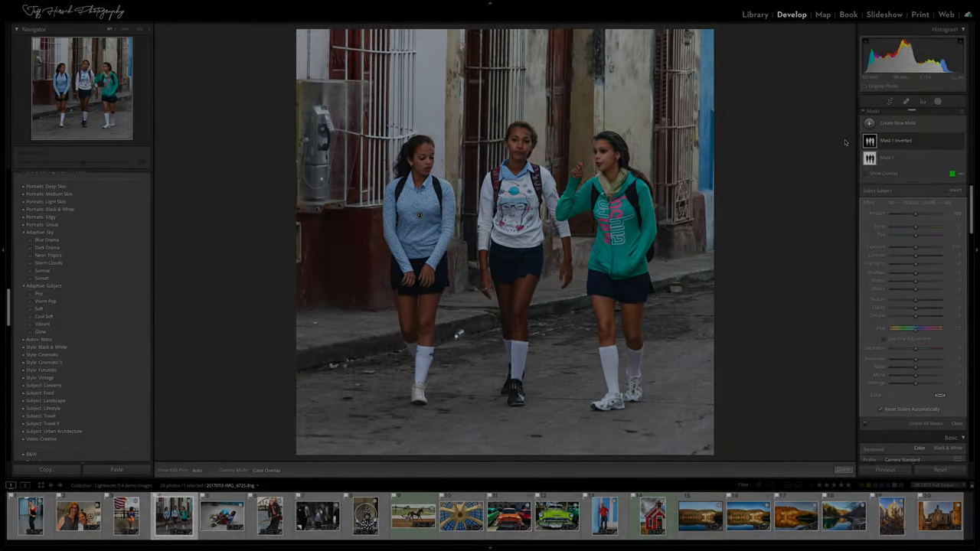
{"action": "left_click", "coordinate": [896, 140]}
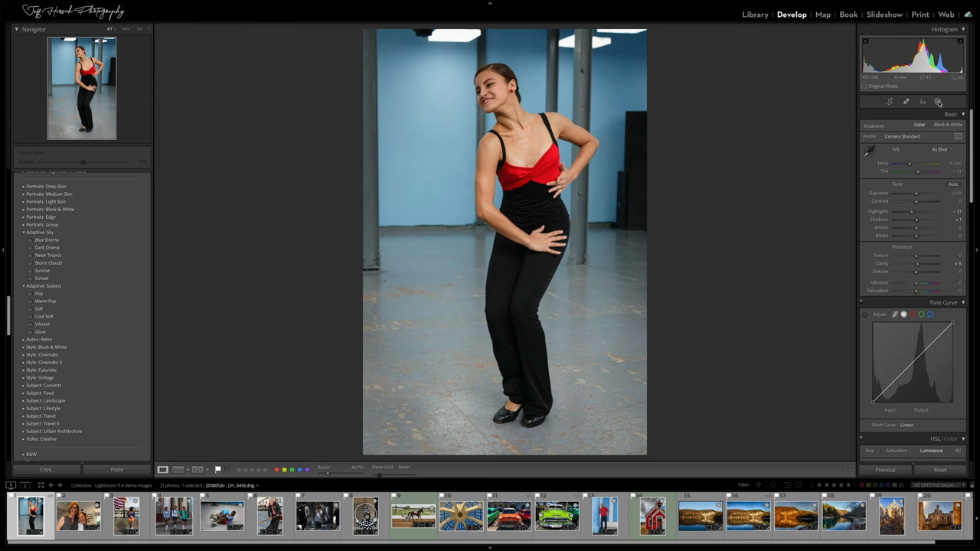
Create a Select Subject mask on the man and child on the toy horse.
{"action": "left_click", "coordinate": [937, 101]}
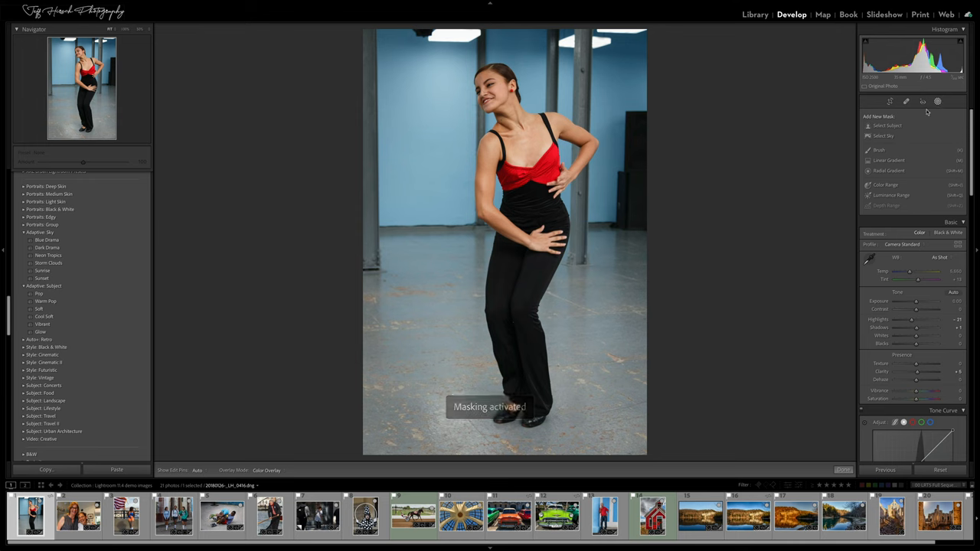
{"action": "left_click", "coordinate": [887, 125]}
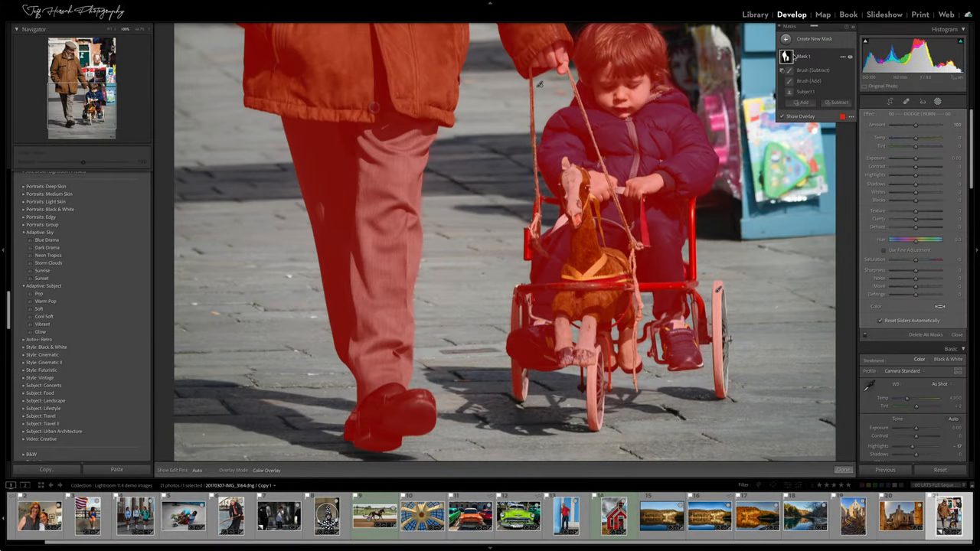
Invert Mask 1 onto the background and tune its Amount and Exposure sliders.
{"action": "left_click", "coordinate": [842, 56]}
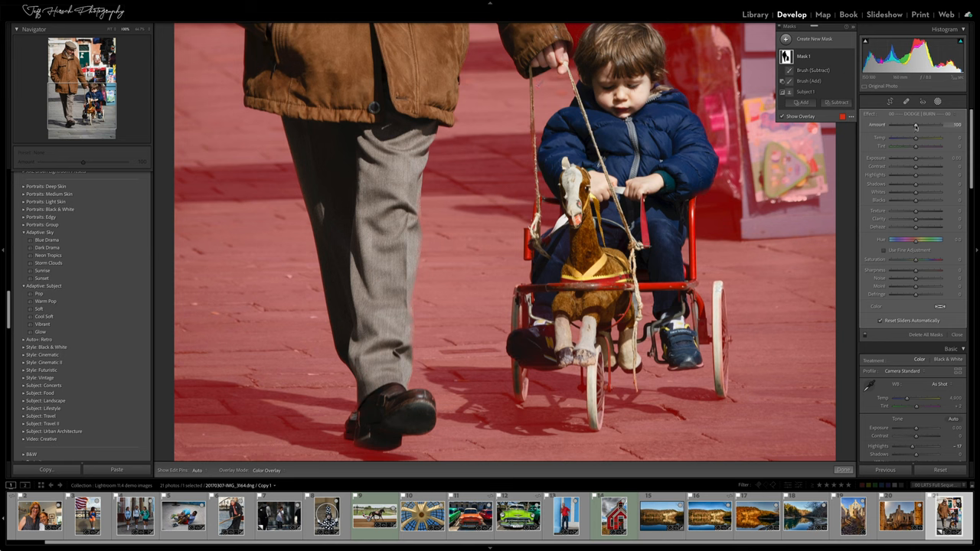
{"action": "left_click_drag", "start_coordinate": [927, 158], "coordinate": [914, 158]}
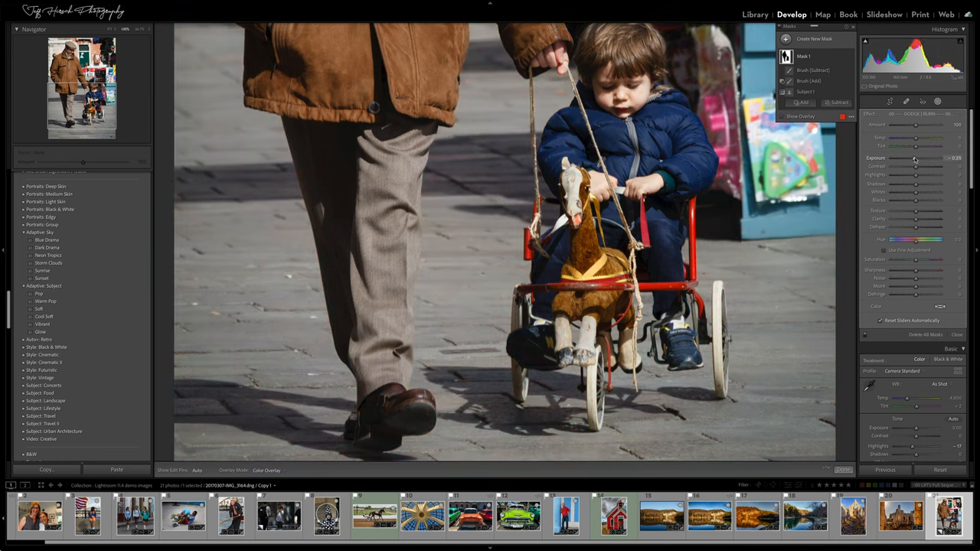
{"action": "left_click_drag", "start_coordinate": [916, 158], "coordinate": [927, 158]}
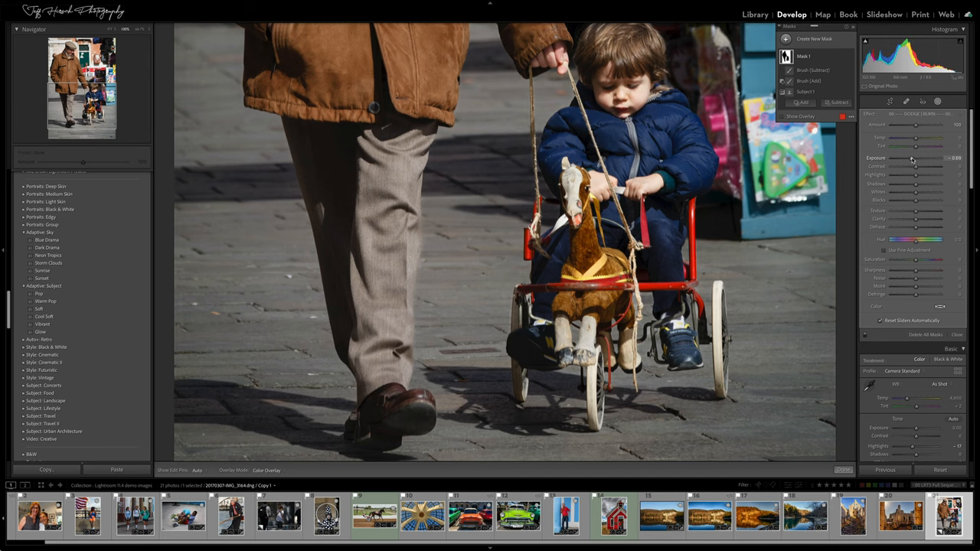
{"action": "left_click_drag", "start_coordinate": [919, 158], "coordinate": [911, 158]}
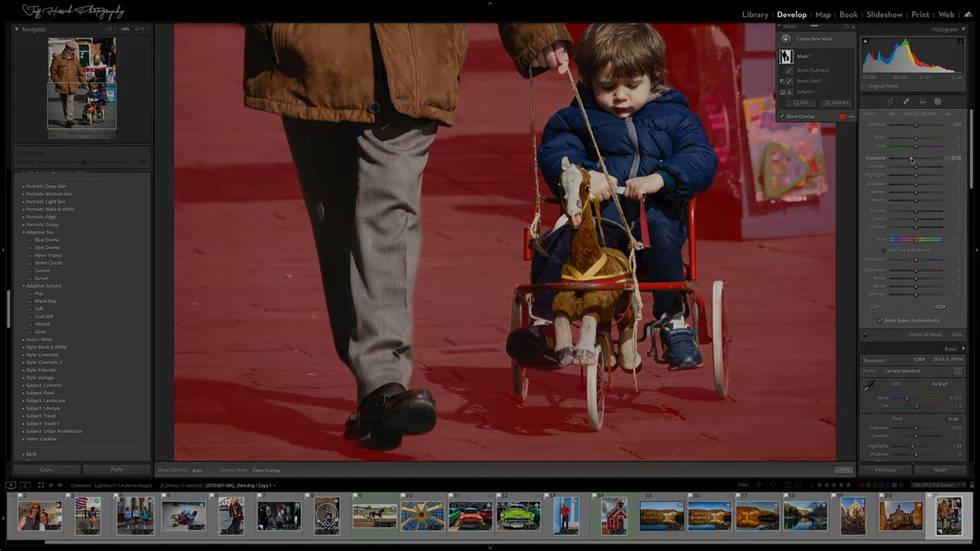
{"action": "left_click", "coordinate": [269, 514]}
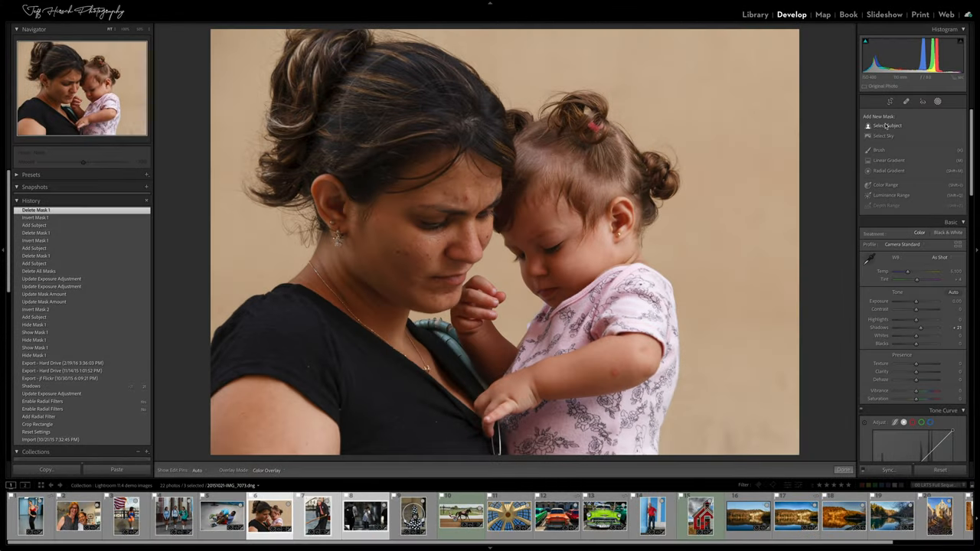
Mask the mother and child with Select Subject, then invert Mask 1 to the background.
{"action": "left_click", "coordinate": [888, 125]}
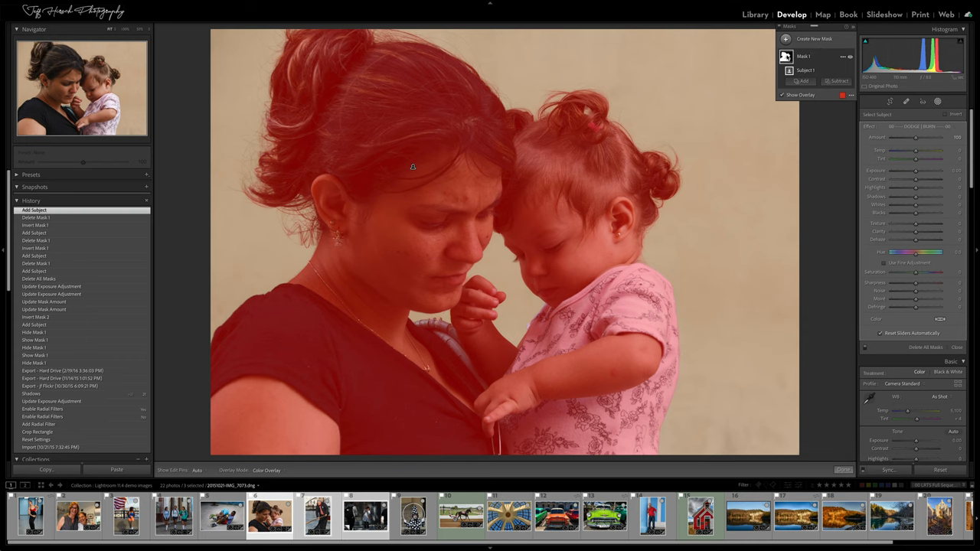
{"action": "left_click", "coordinate": [842, 56]}
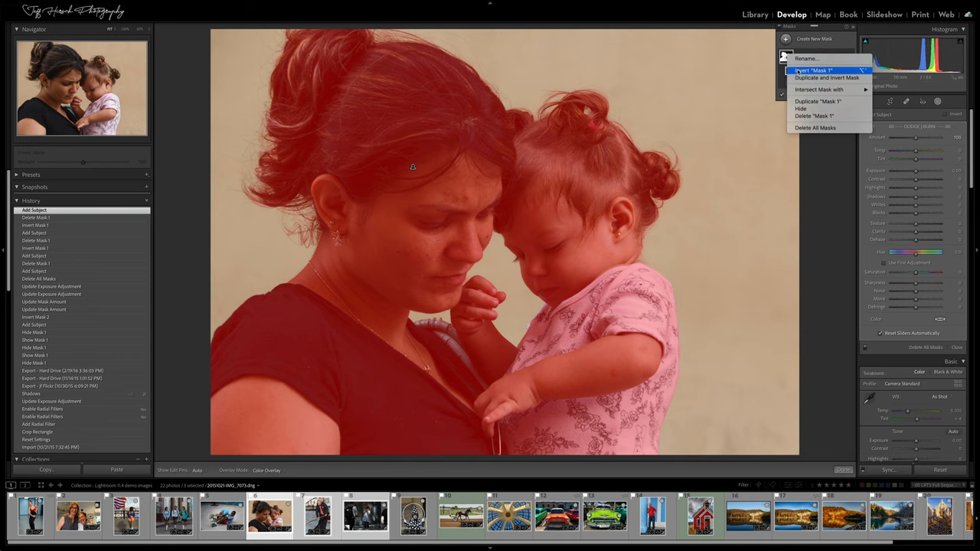
{"action": "left_click", "coordinate": [814, 69]}
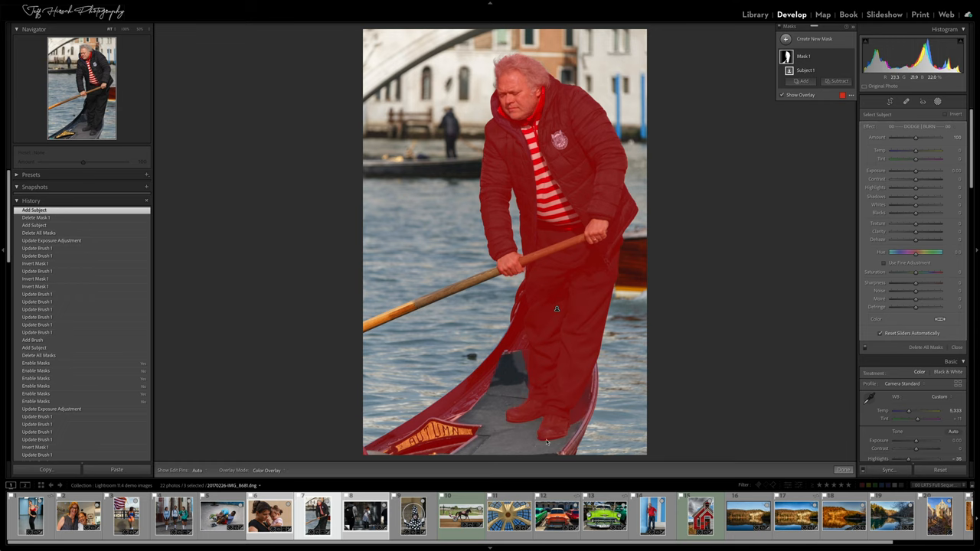
Add brush strokes to the gondolier's mask and adjust the Gondolieri mask's exposure.
{"action": "left_click", "coordinate": [803, 81]}
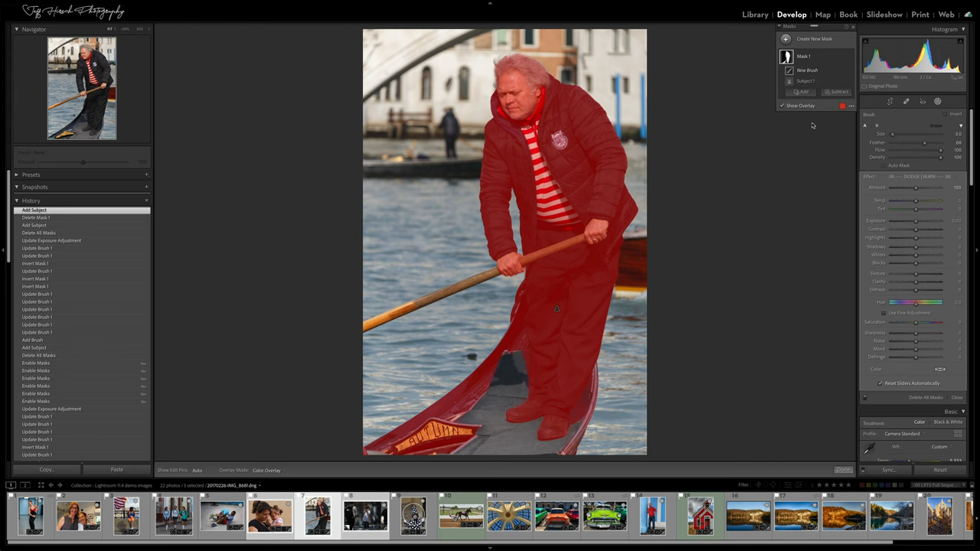
{"action": "mouse_move", "coordinate": [857, 142]}
{"action": "type", "text": "Gondolieri"}
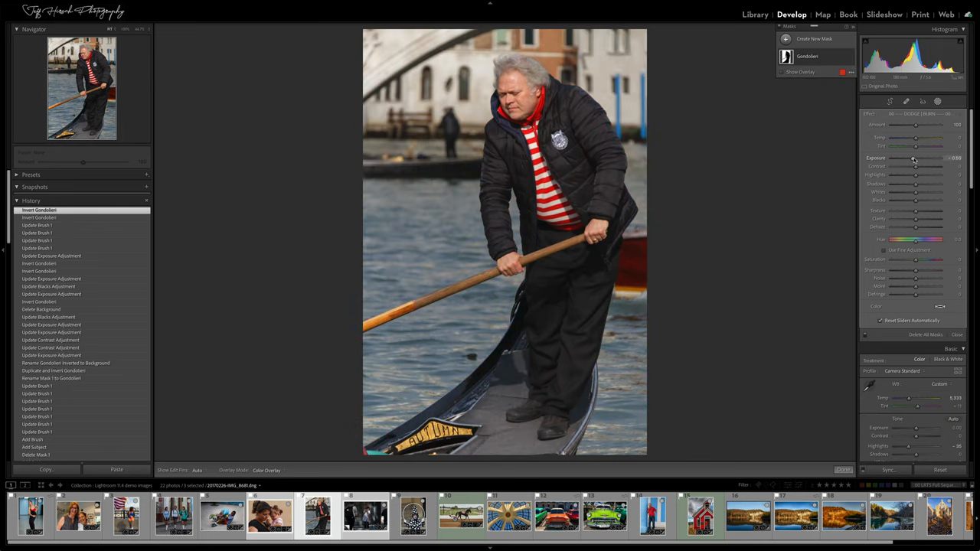
{"action": "left_click_drag", "start_coordinate": [919, 158], "coordinate": [911, 158]}
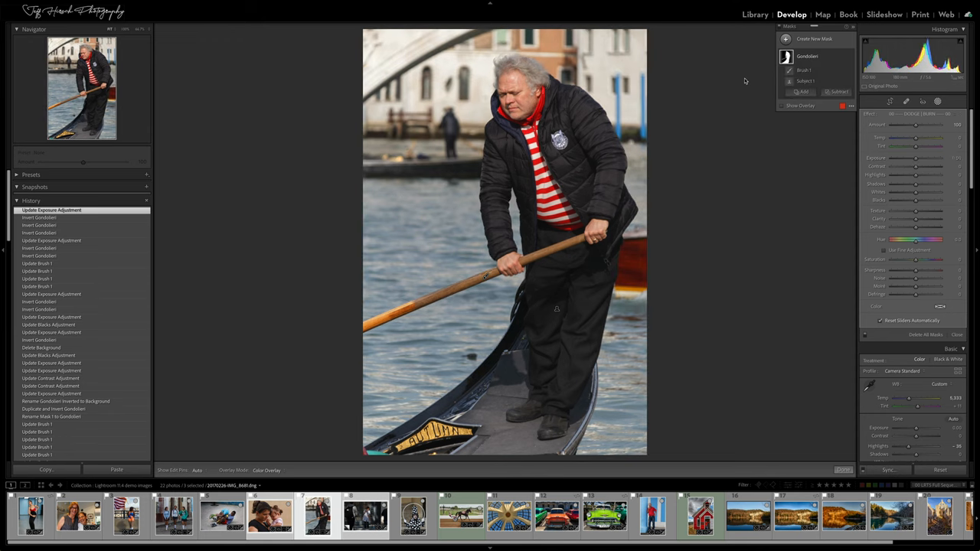
Show the mask overlay and invert the Gondolieri mask from its options menu.
{"action": "left_click", "coordinate": [789, 82]}
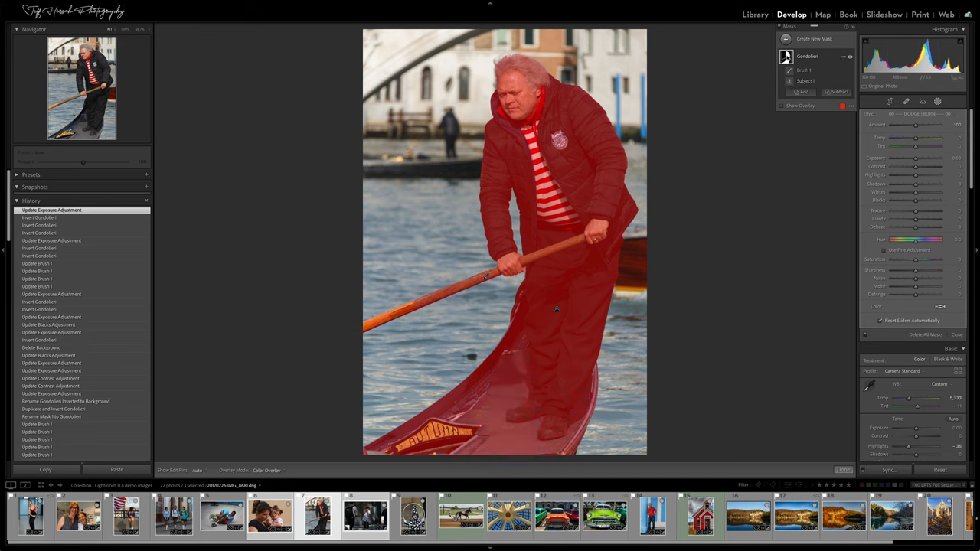
{"action": "left_click", "coordinate": [843, 56]}
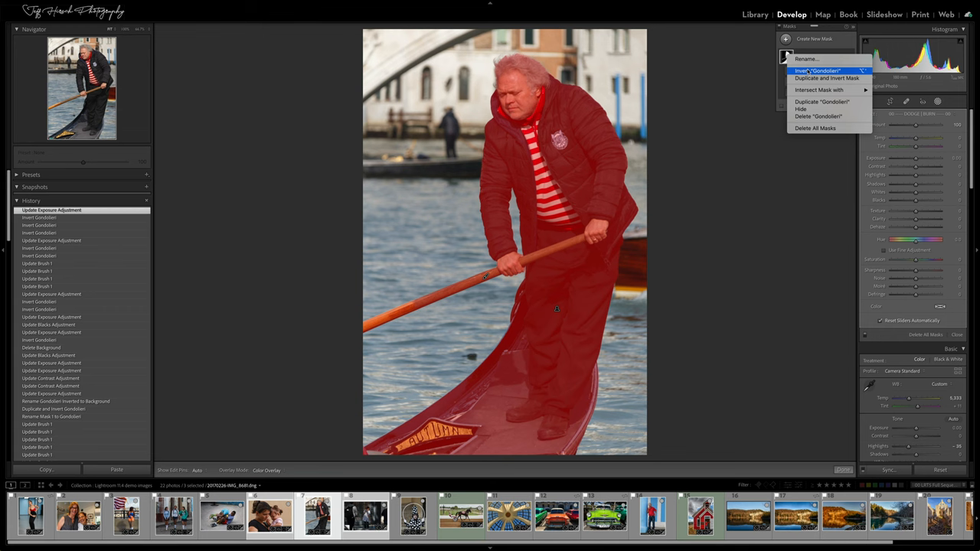
{"action": "left_click", "coordinate": [819, 71]}
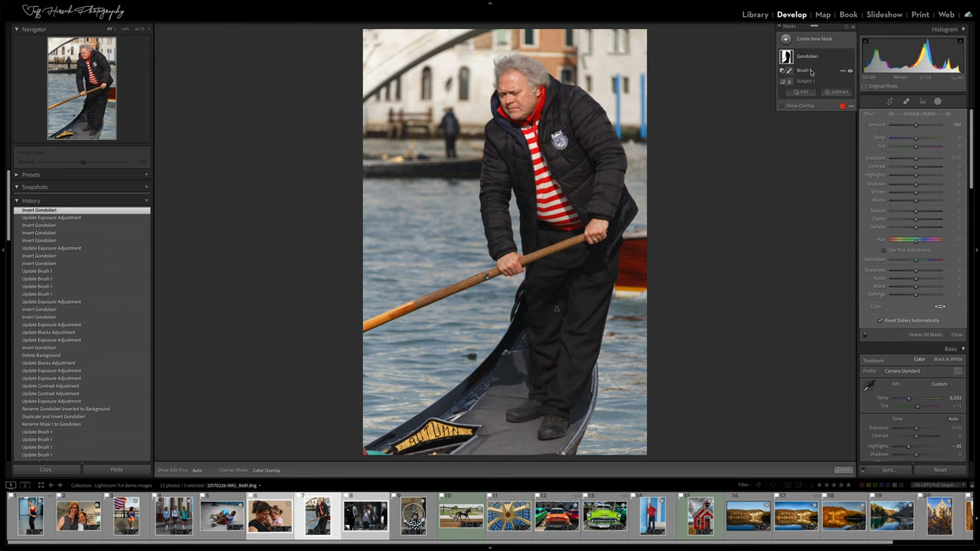
{"action": "left_click", "coordinate": [782, 104]}
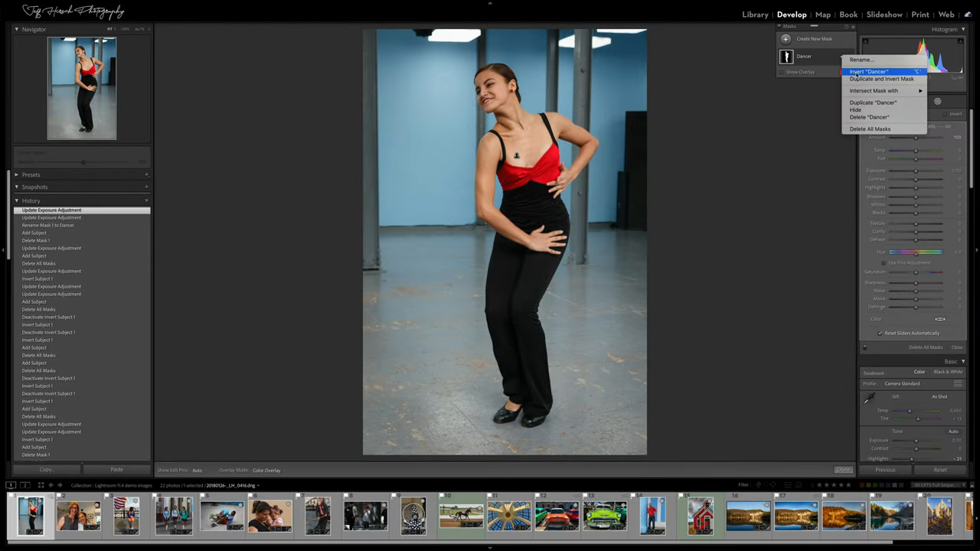
Invert the Dancer mask and add a Duplicate and Invert copy covering the background.
{"action": "left_click", "coordinate": [869, 72]}
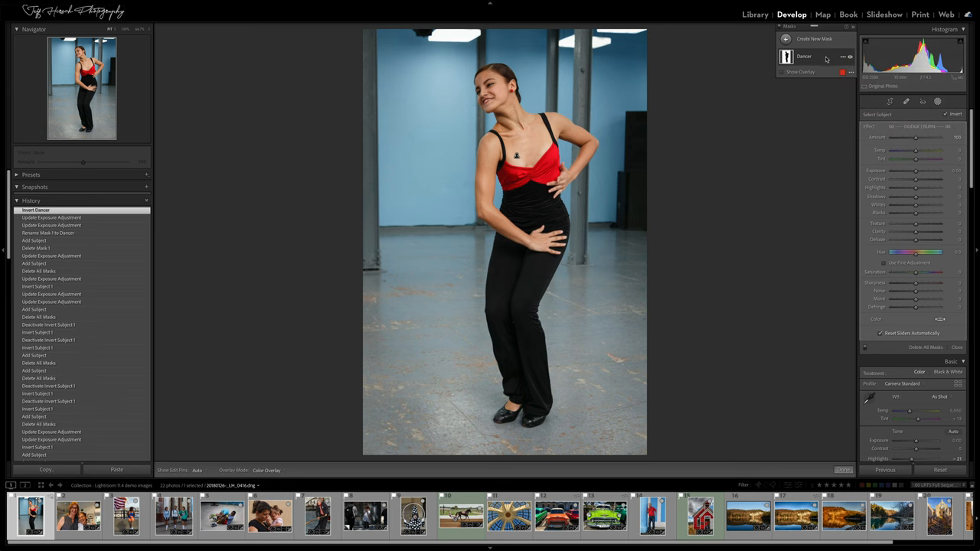
{"action": "left_click", "coordinate": [842, 72]}
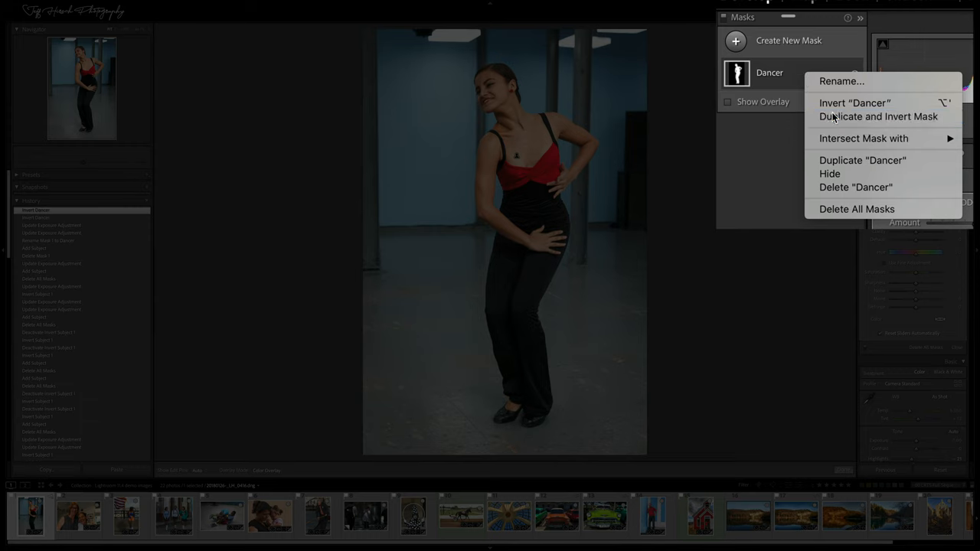
{"action": "left_click", "coordinate": [879, 117]}
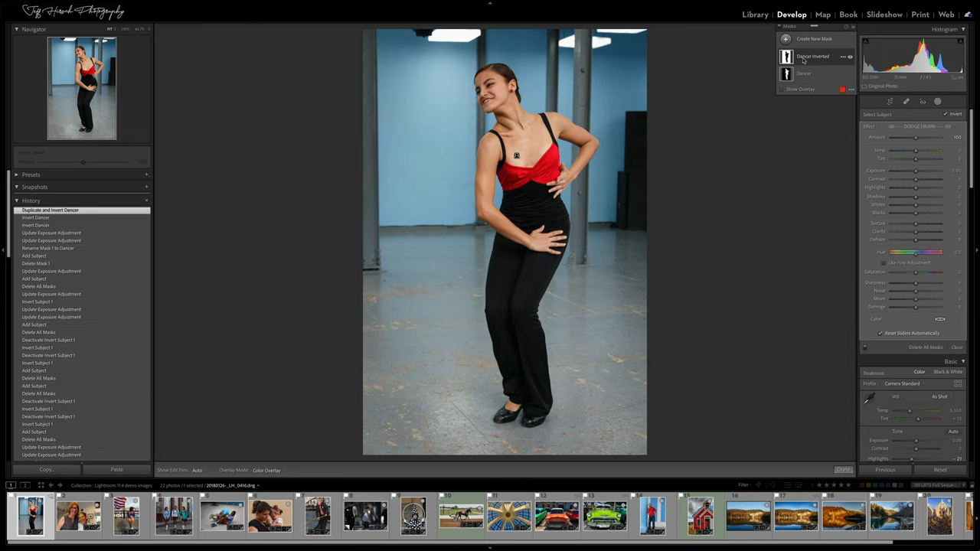
{"action": "left_click", "coordinate": [804, 72]}
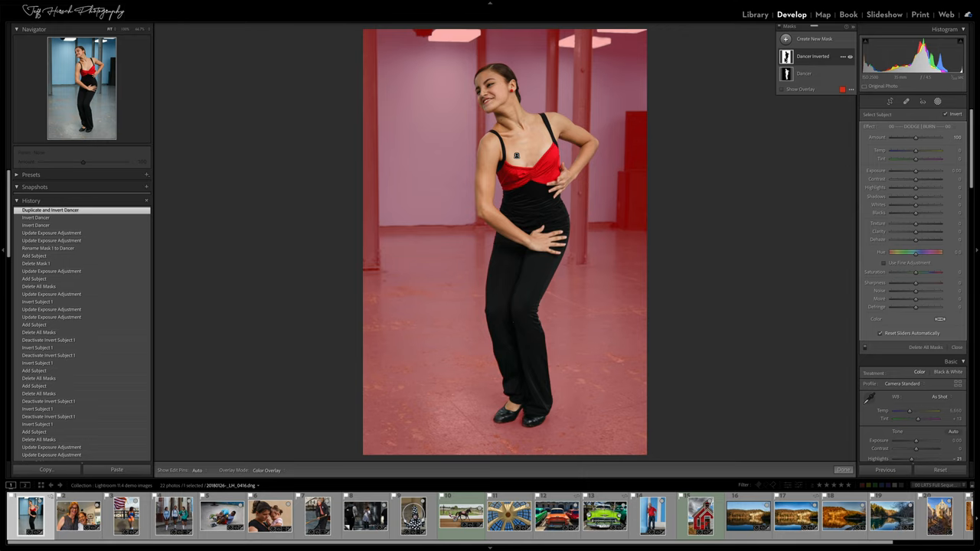
{"action": "left_click", "coordinate": [365, 515]}
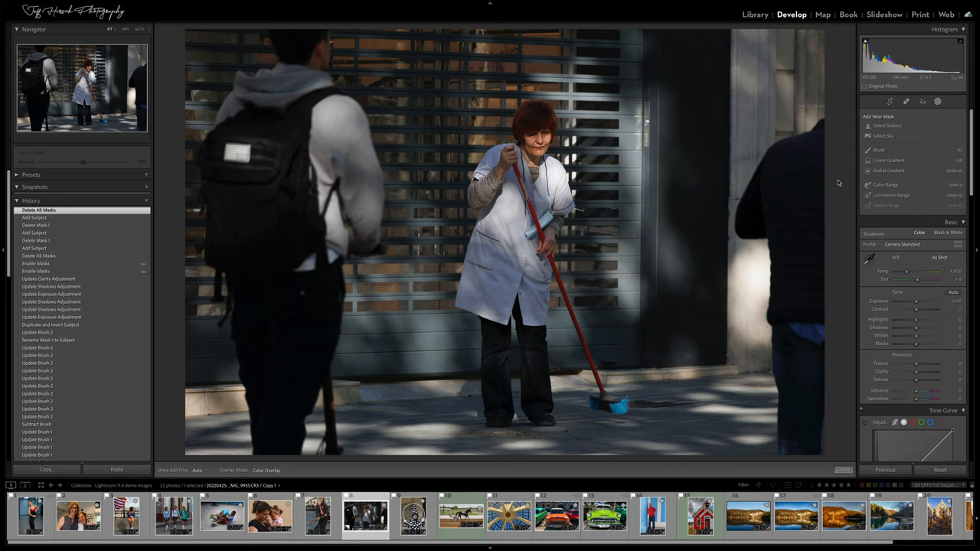
{"action": "mouse_move", "coordinate": [838, 163]}
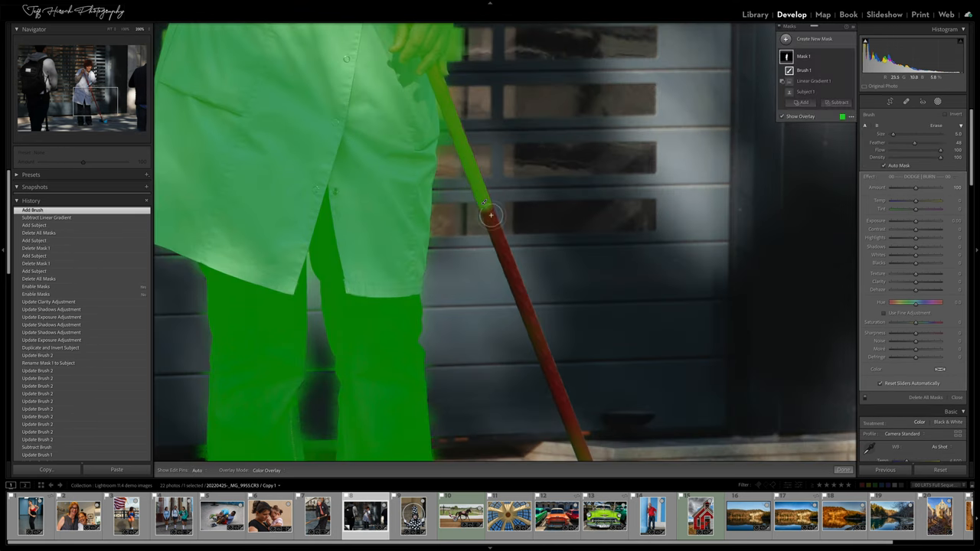
Brush the broom handle, bristles and legs area into the sweeper's mask.
{"action": "left_click_drag", "start_coordinate": [490, 214], "coordinate": [539, 349]}
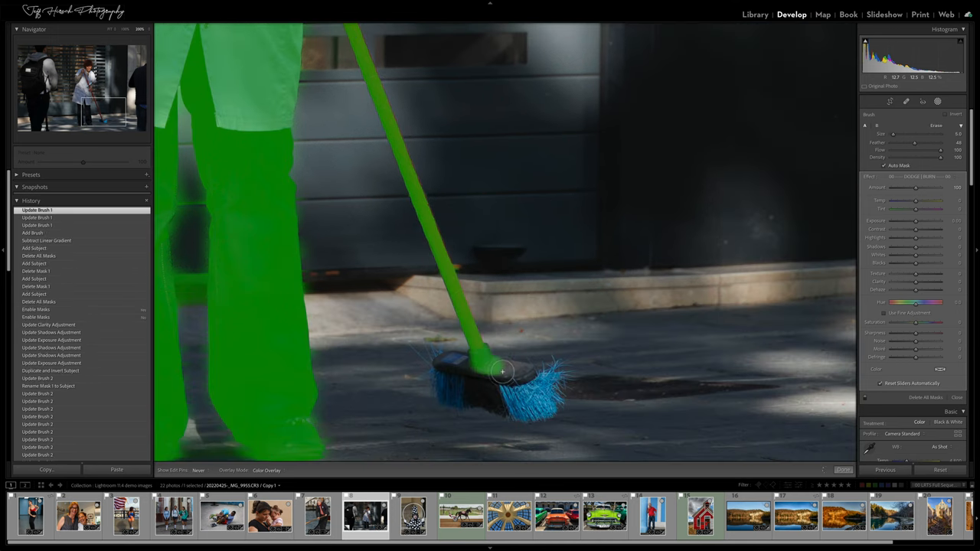
{"action": "left_click_drag", "start_coordinate": [502, 371], "coordinate": [452, 398]}
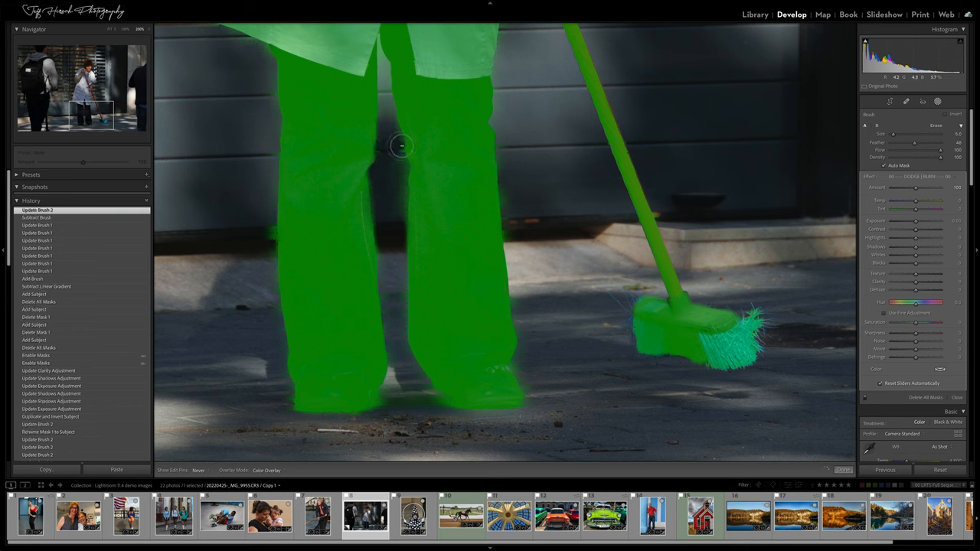
{"action": "left_click_drag", "start_coordinate": [402, 146], "coordinate": [280, 331]}
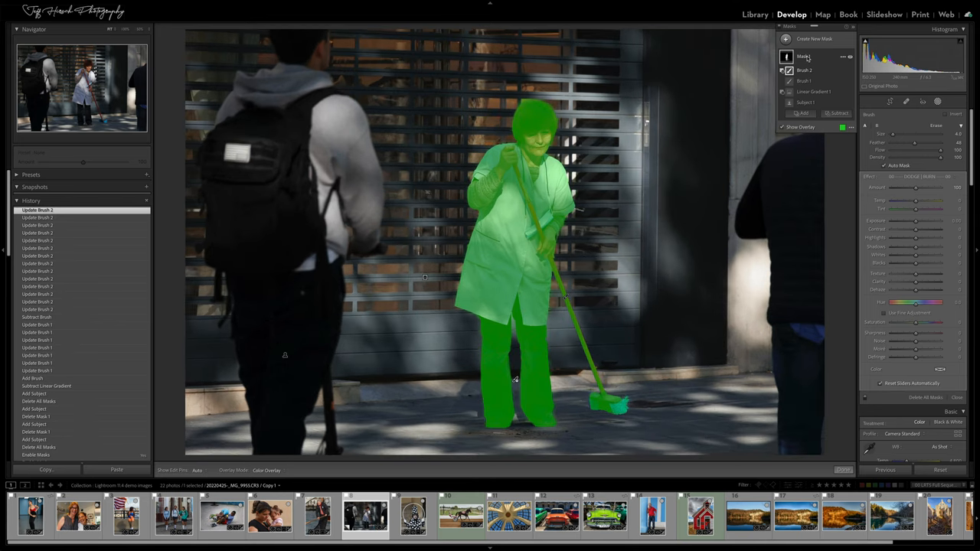
Rename the sweeper's Mask 1 to Woman.
{"action": "double_click", "coordinate": [804, 56]}
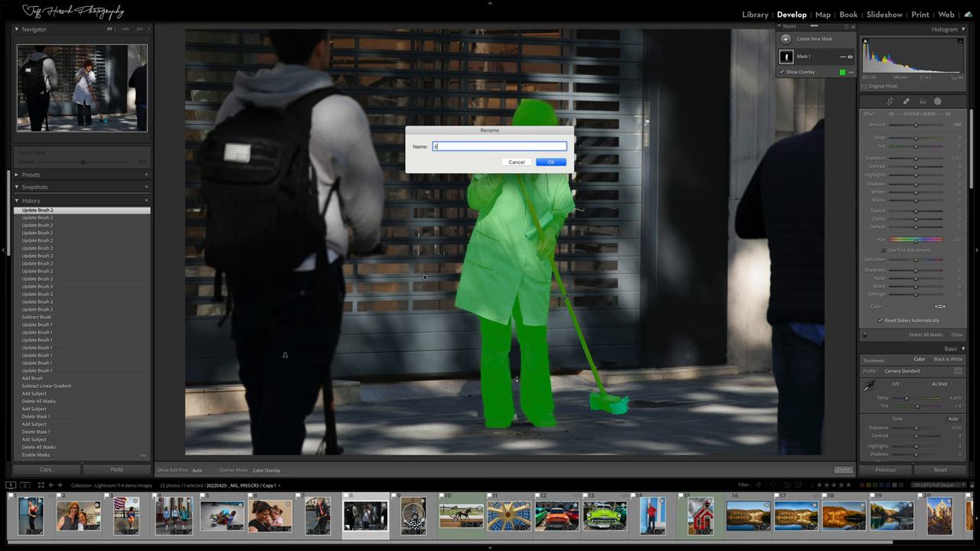
{"action": "left_click", "coordinate": [551, 161]}
{"action": "type", "text": "Background"}
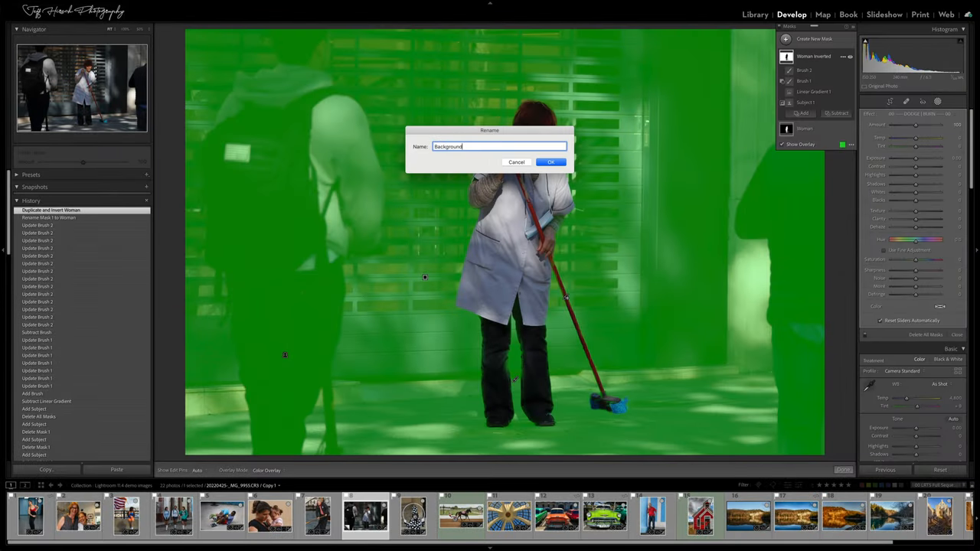
Name the inverted mask Background, hide the overlay, and lower its Exposure to darken the background.
{"action": "left_click", "coordinate": [551, 161]}
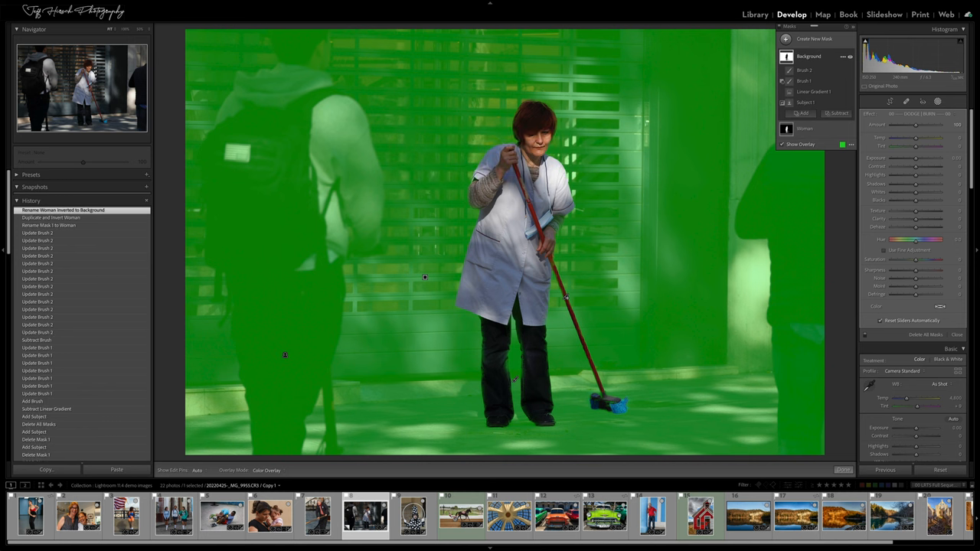
{"action": "left_click", "coordinate": [782, 144]}
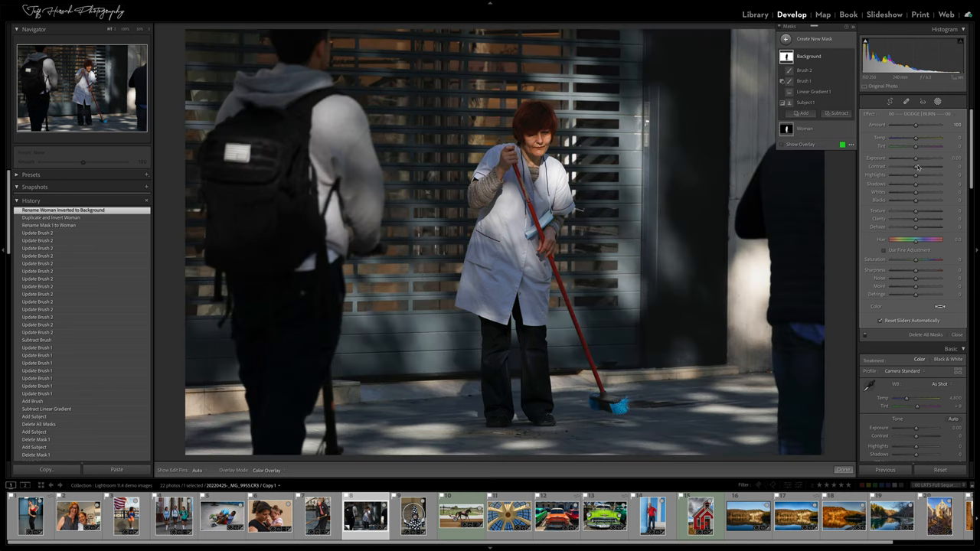
{"action": "left_click_drag", "start_coordinate": [914, 158], "coordinate": [927, 158]}
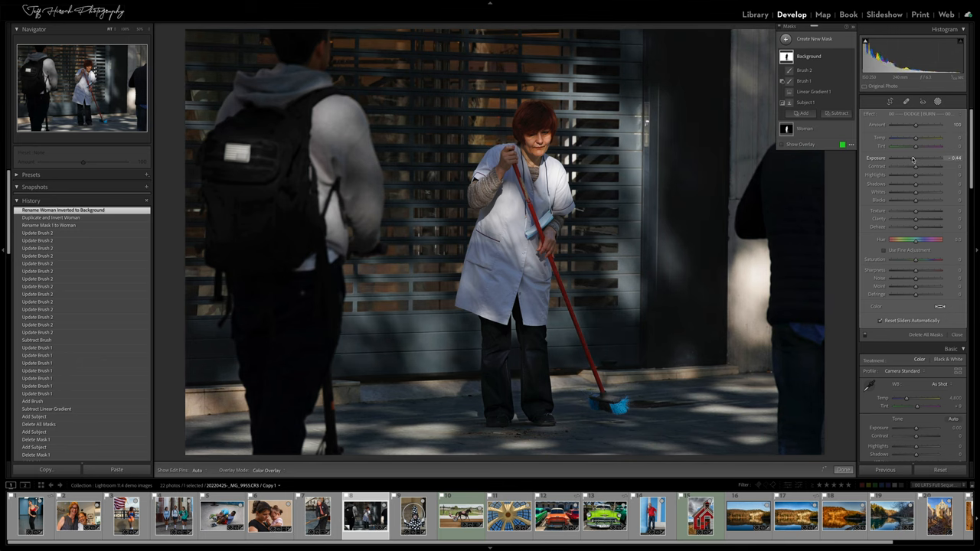
{"action": "left_click_drag", "start_coordinate": [915, 158], "coordinate": [900, 158]}
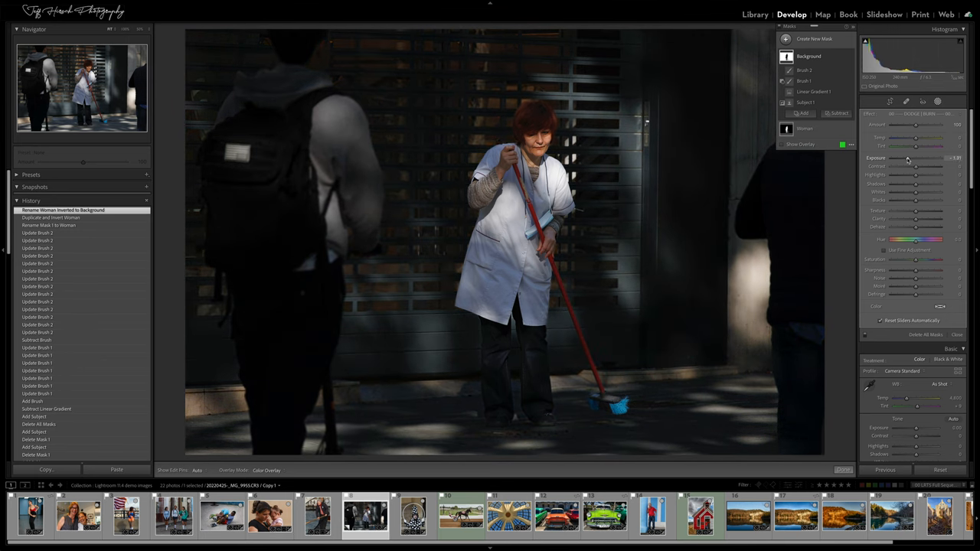
{"action": "left_click_drag", "start_coordinate": [915, 159], "coordinate": [922, 159]}
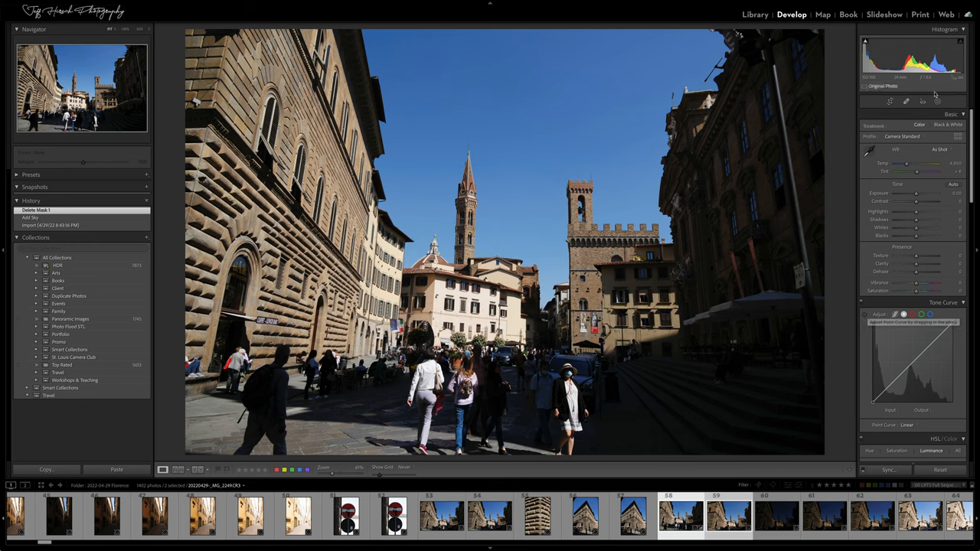
Add a Select Sky mask to the Florence photo and synchronize Mask 1 to the other selected photo.
{"action": "left_click", "coordinate": [937, 102]}
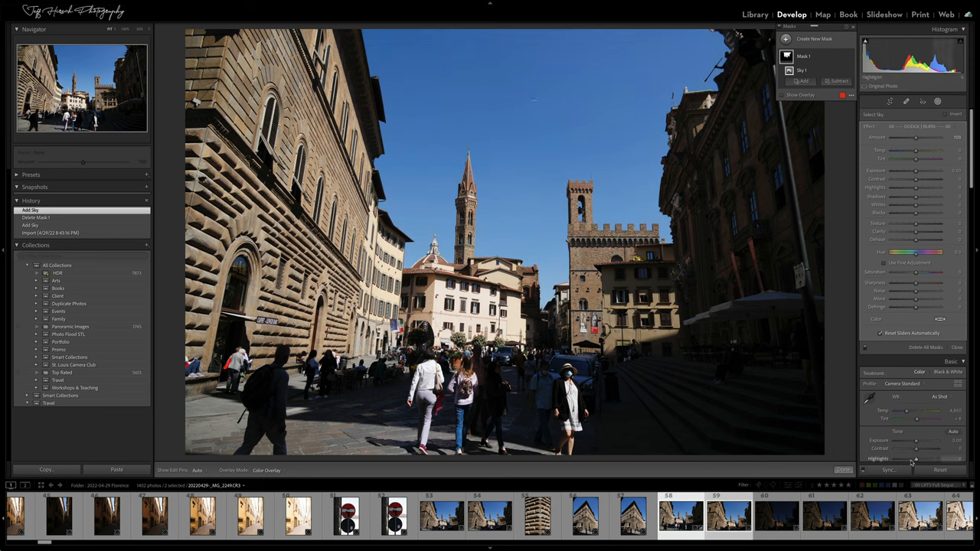
{"action": "left_click", "coordinate": [887, 471]}
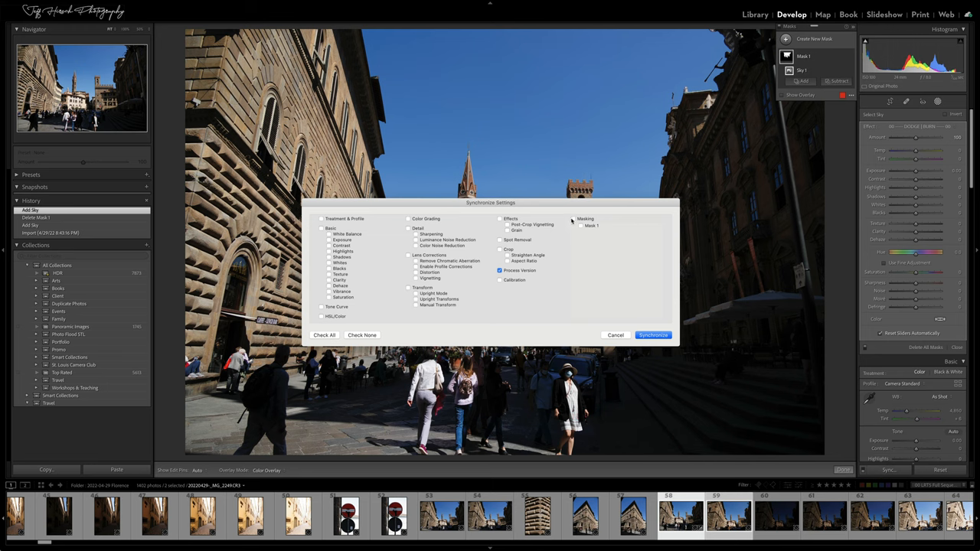
{"action": "left_click", "coordinate": [574, 219]}
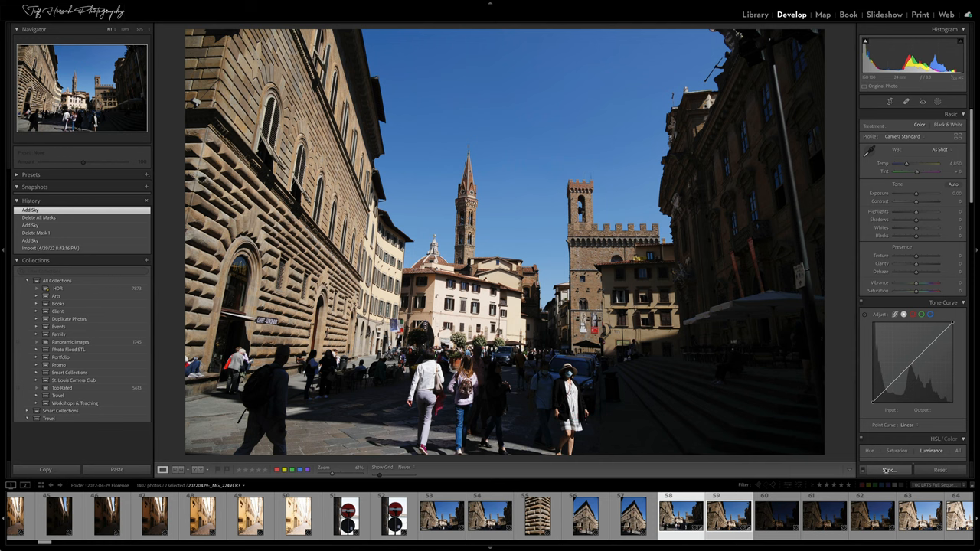
{"action": "left_click", "coordinate": [887, 470]}
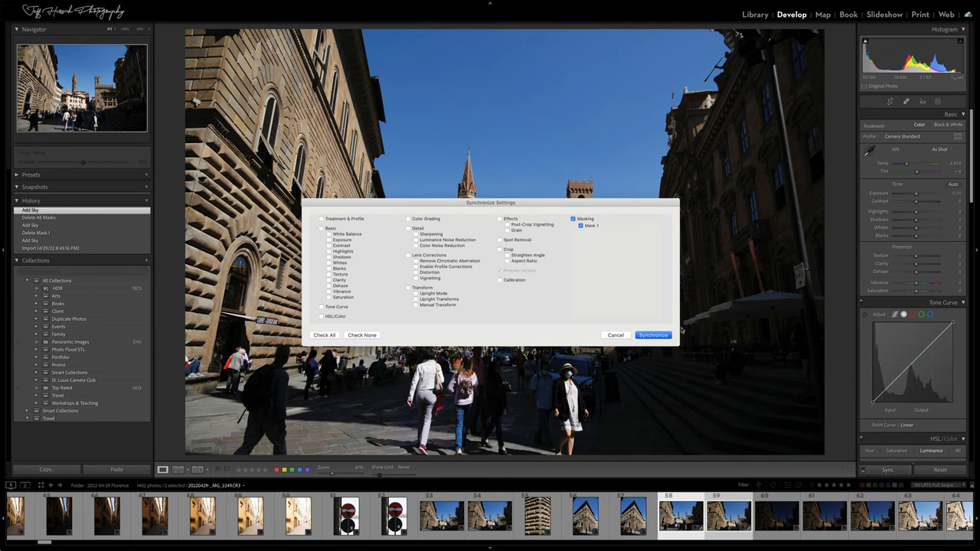
{"action": "left_click", "coordinate": [652, 335]}
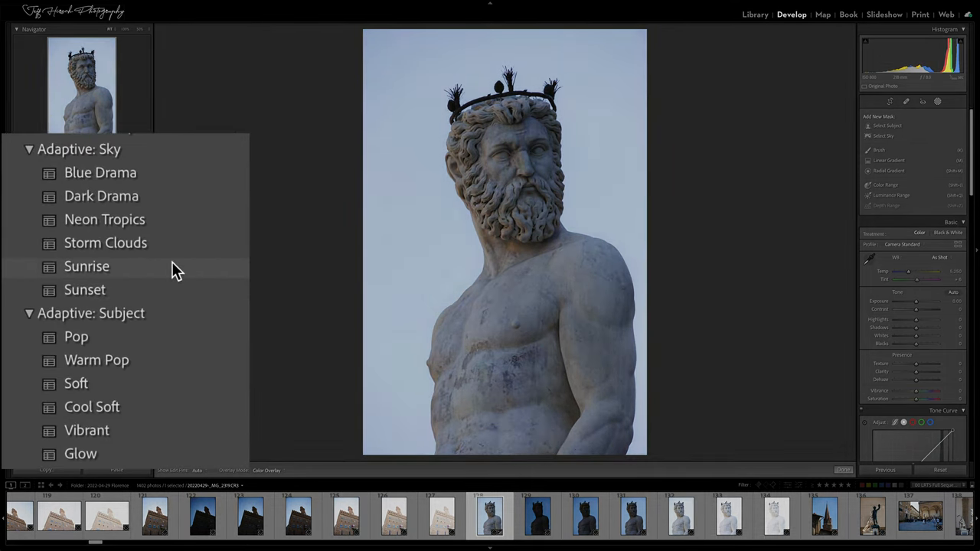
Apply the Adaptive: Subject Vibrant preset to the statue and view its subject mask.
{"action": "left_click", "coordinate": [104, 219]}
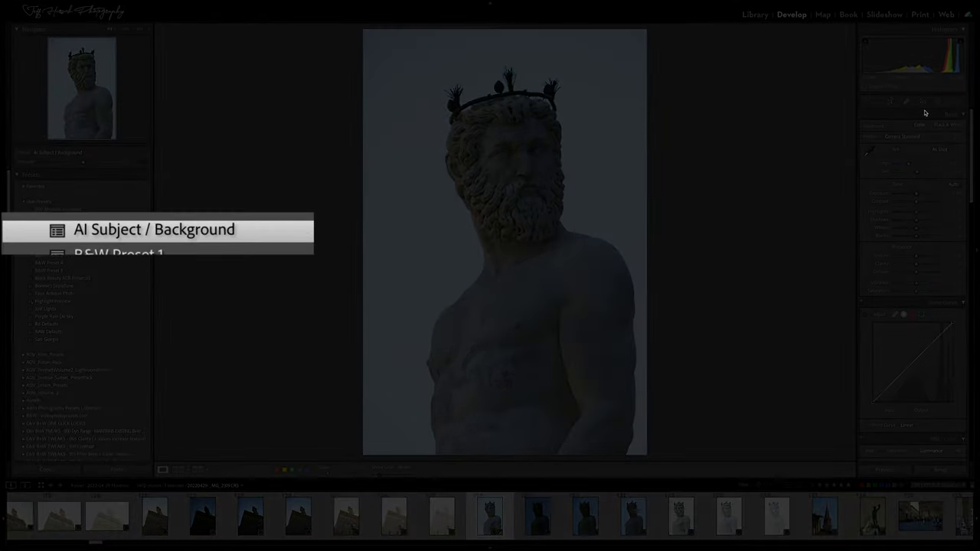
{"action": "left_click", "coordinate": [154, 229]}
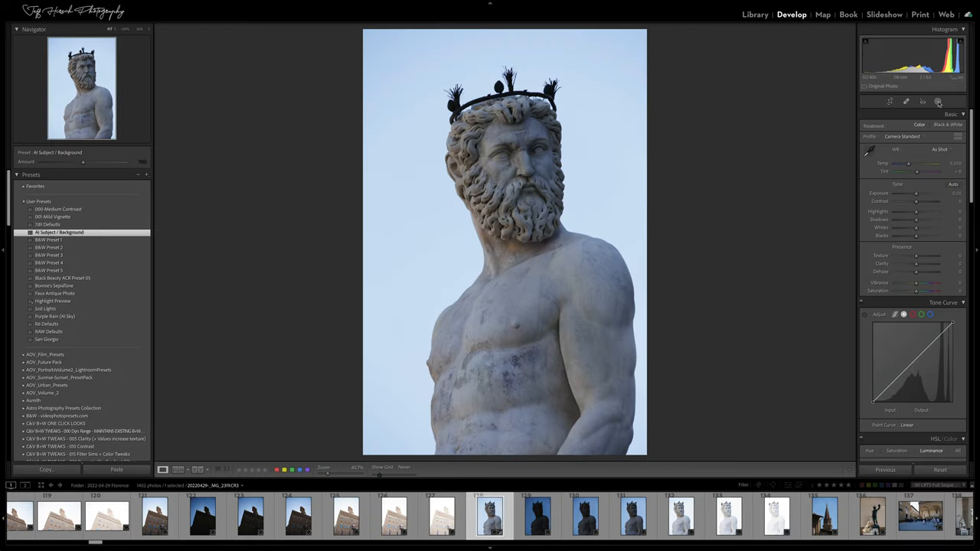
{"action": "left_click", "coordinate": [938, 101]}
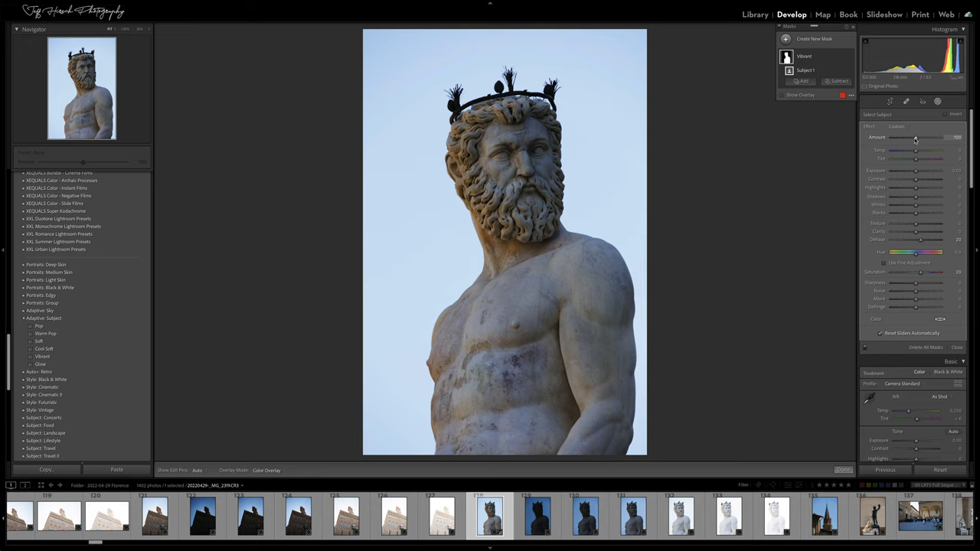
Raise the statue's Vibrant subject mask Amount above 100 for a moderately boosted effect.
{"action": "left_click_drag", "start_coordinate": [915, 138], "coordinate": [921, 138]}
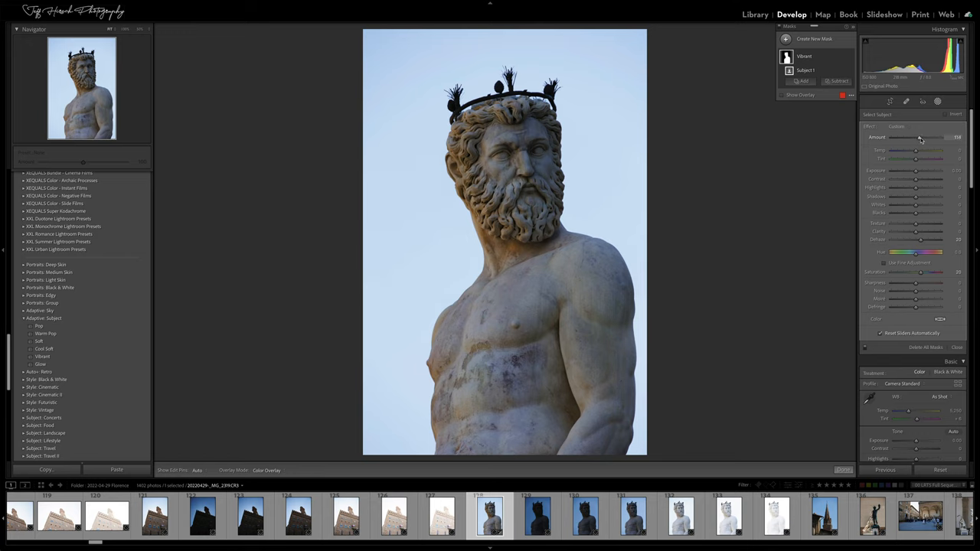
{"action": "left_click_drag", "start_coordinate": [921, 137], "coordinate": [936, 138]}
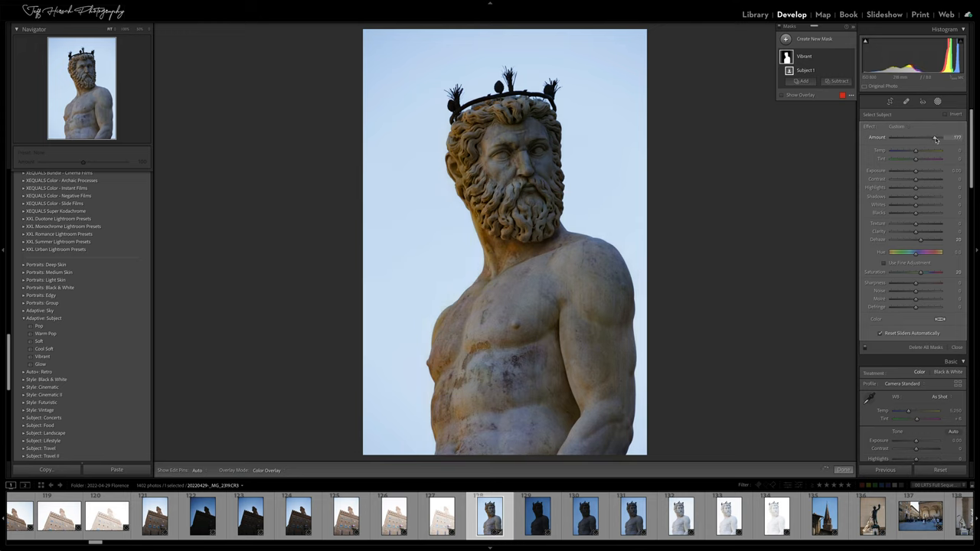
{"action": "left_click_drag", "start_coordinate": [934, 138], "coordinate": [911, 138]}
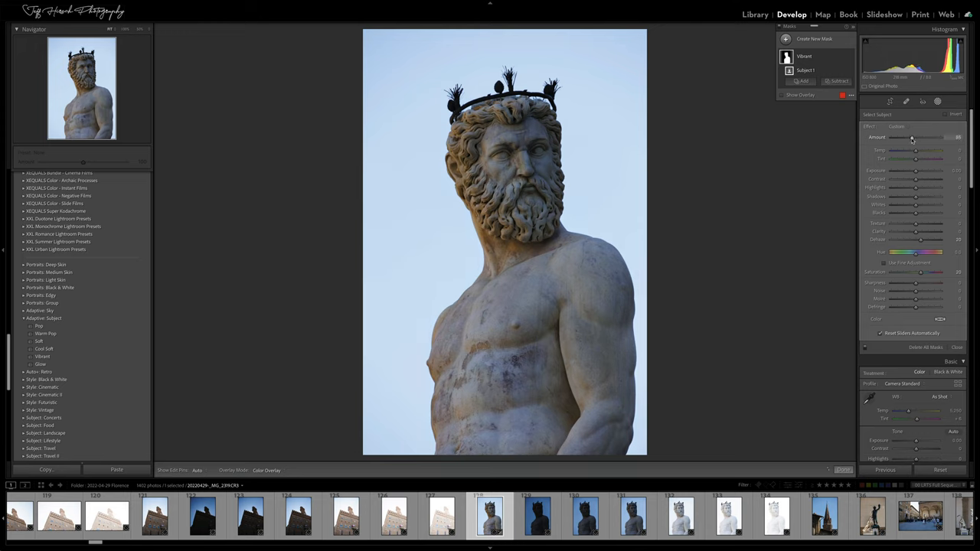
{"action": "left_click_drag", "start_coordinate": [911, 137], "coordinate": [891, 137]}
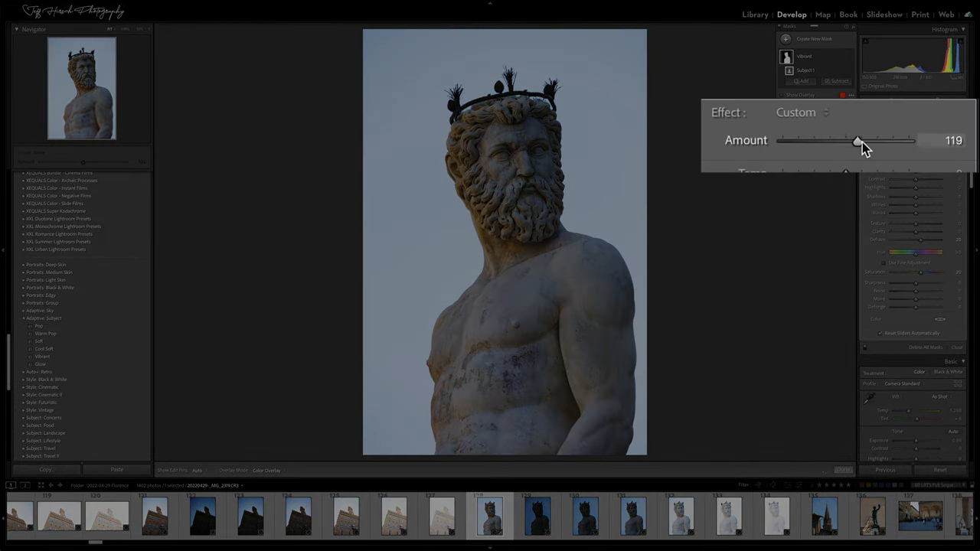
{"action": "left_click_drag", "start_coordinate": [858, 141], "coordinate": [903, 140]}
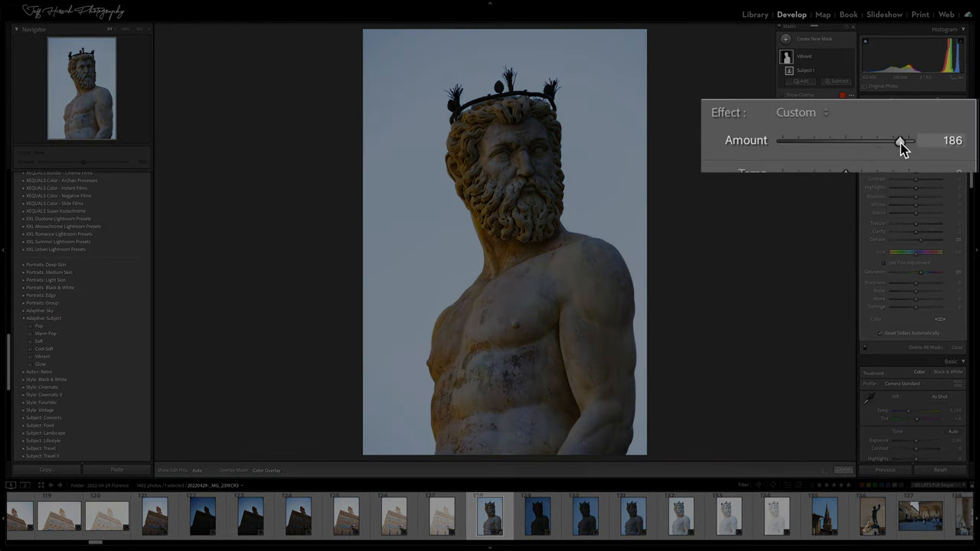
{"action": "left_click_drag", "start_coordinate": [902, 141], "coordinate": [846, 141]}
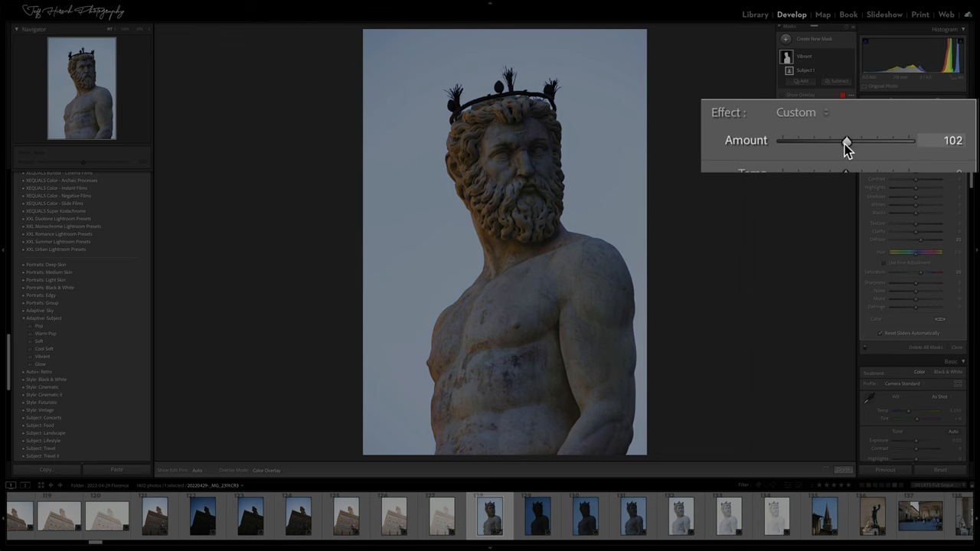
{"action": "left_click_drag", "start_coordinate": [844, 140], "coordinate": [910, 140]}
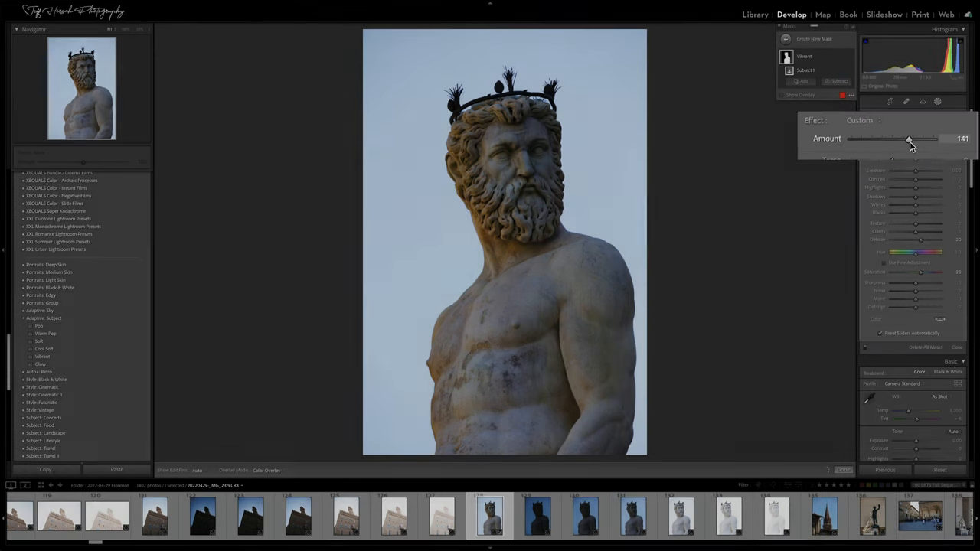
{"action": "left_click_drag", "start_coordinate": [910, 139], "coordinate": [929, 138]}
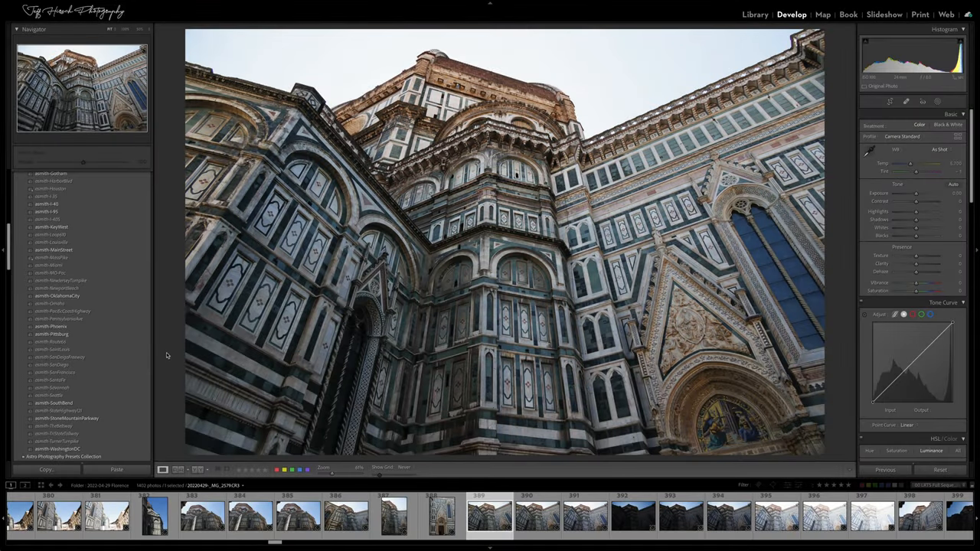
Apply the asmith-SanDiego preset to the cathedral and reduce its Amount to about 61.
{"action": "left_click", "coordinate": [52, 364]}
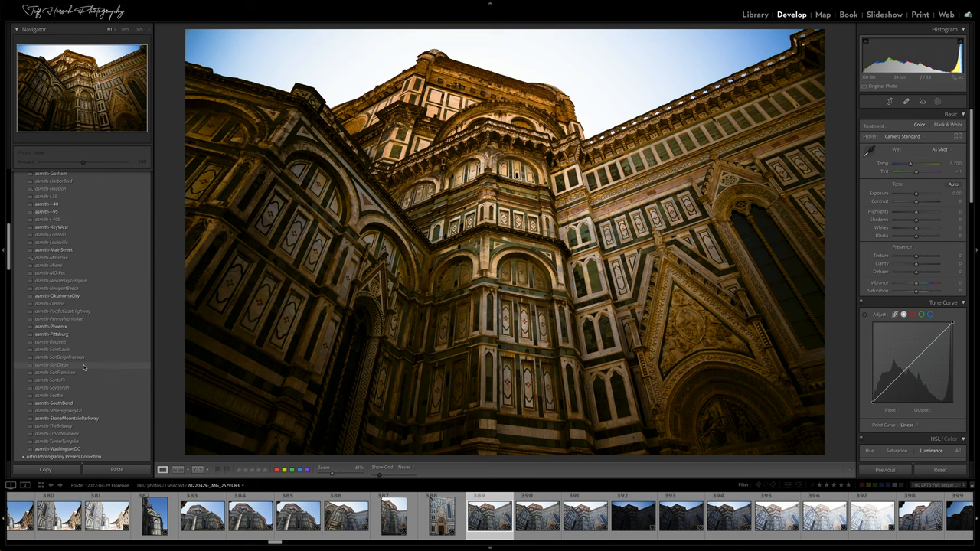
{"action": "left_click", "coordinate": [52, 365]}
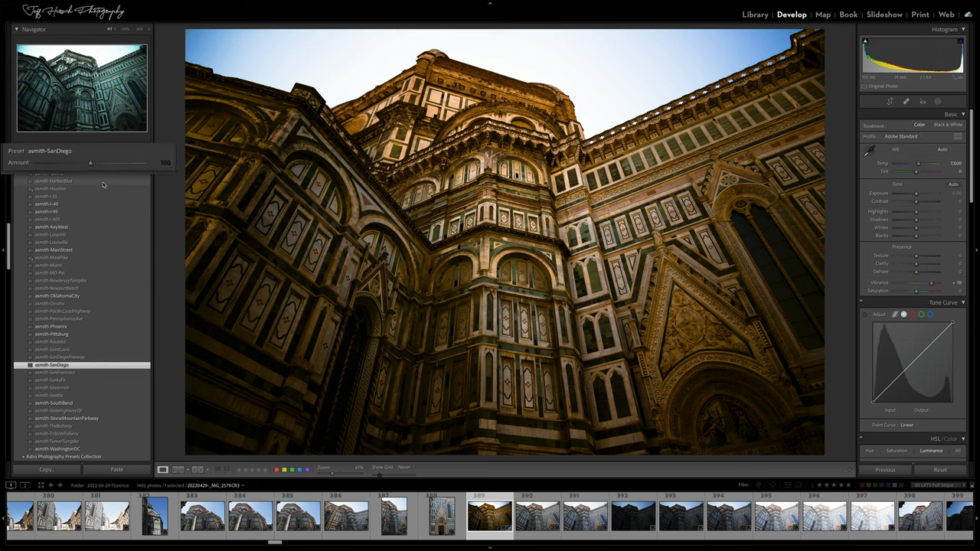
{"action": "left_click_drag", "start_coordinate": [90, 165], "coordinate": [198, 165]}
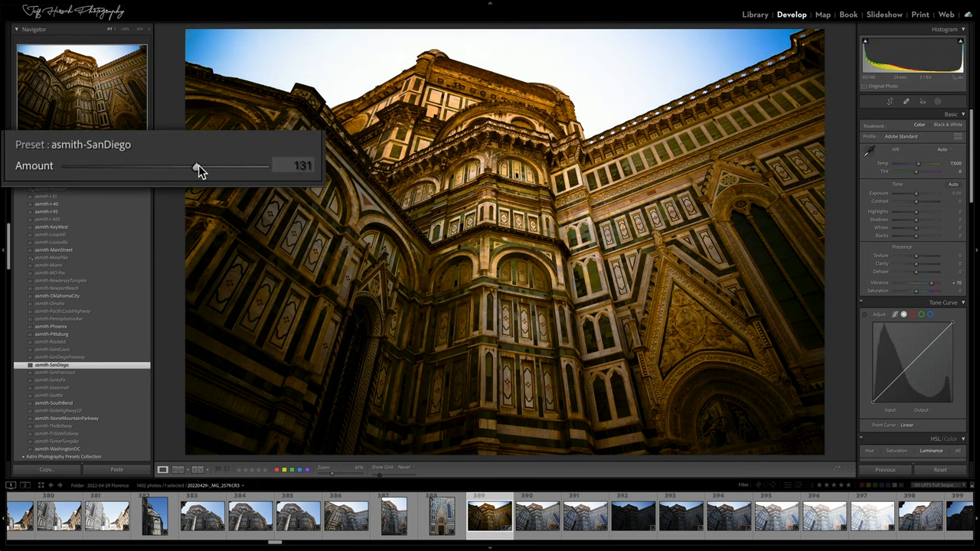
{"action": "left_click_drag", "start_coordinate": [197, 166], "coordinate": [127, 167]}
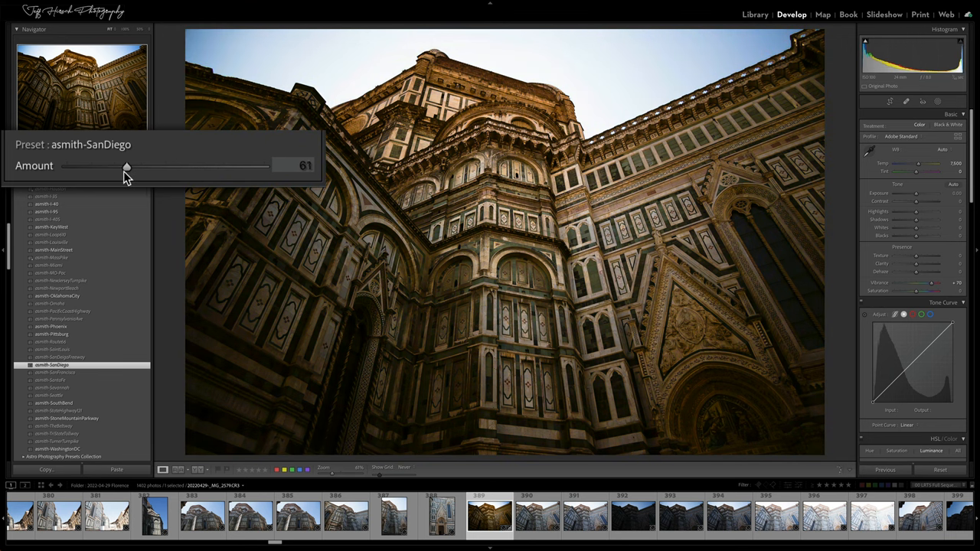
{"action": "left_click_drag", "start_coordinate": [127, 166], "coordinate": [143, 164]}
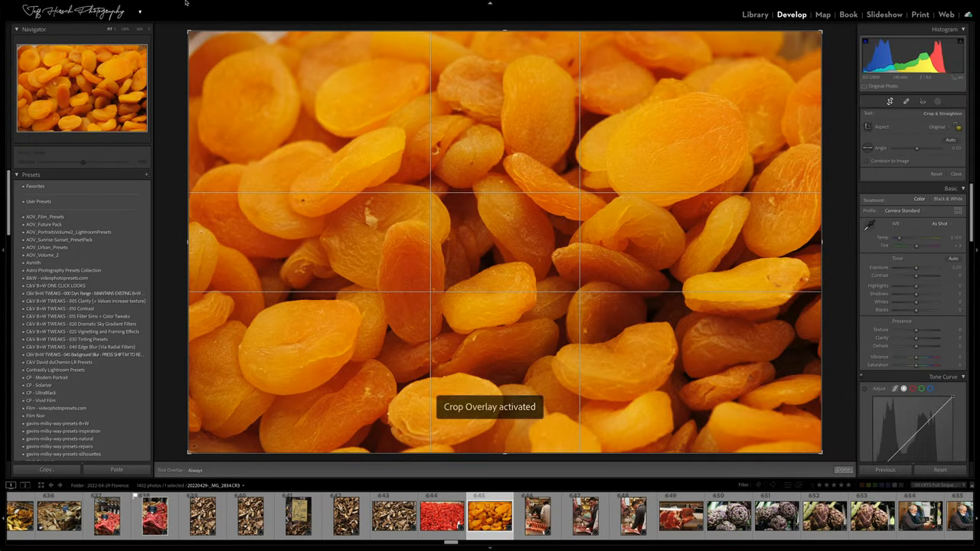
Review the Crop Guide Overlay options, including Fifths, for the apricots photo.
{"action": "left_click", "coordinate": [190, 5]}
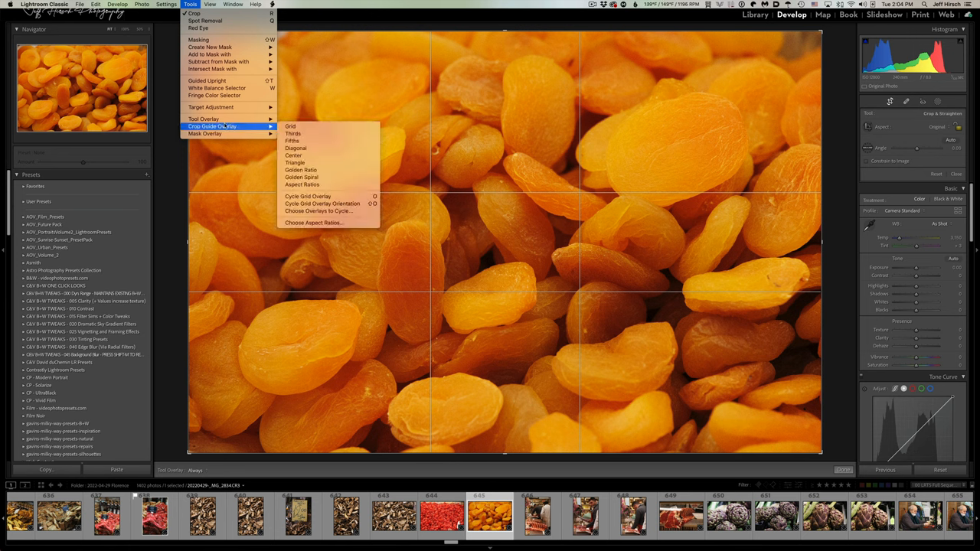
{"action": "mouse_move", "coordinate": [293, 141]}
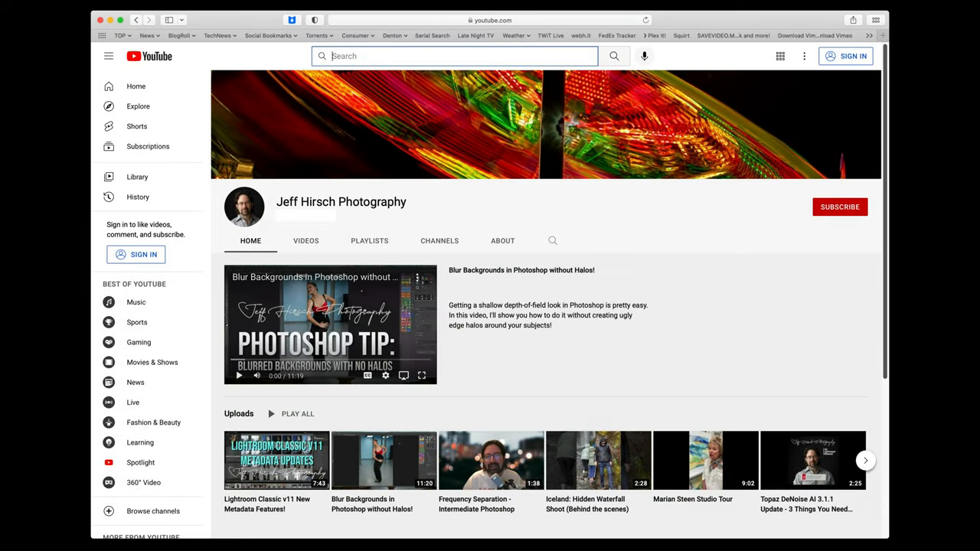
{"action": "left_click", "coordinate": [840, 206]}
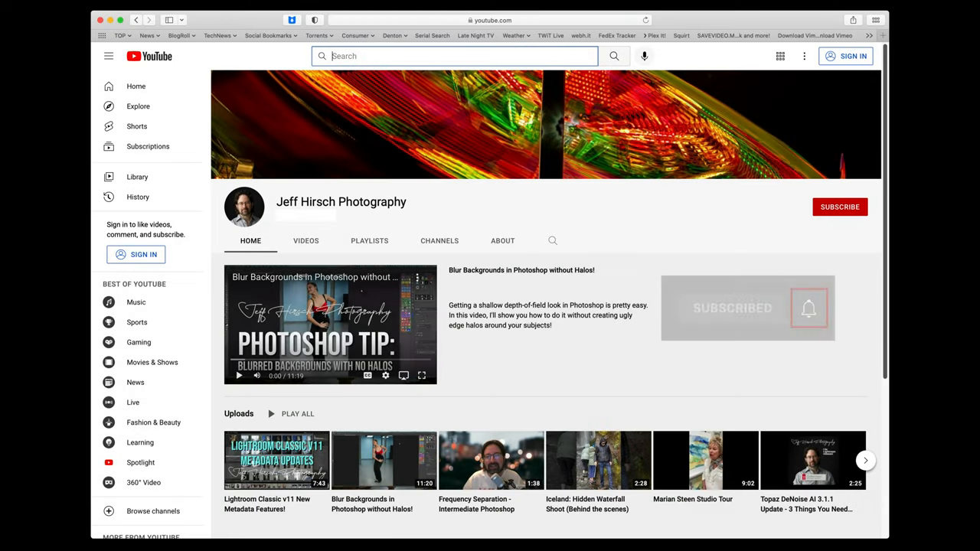